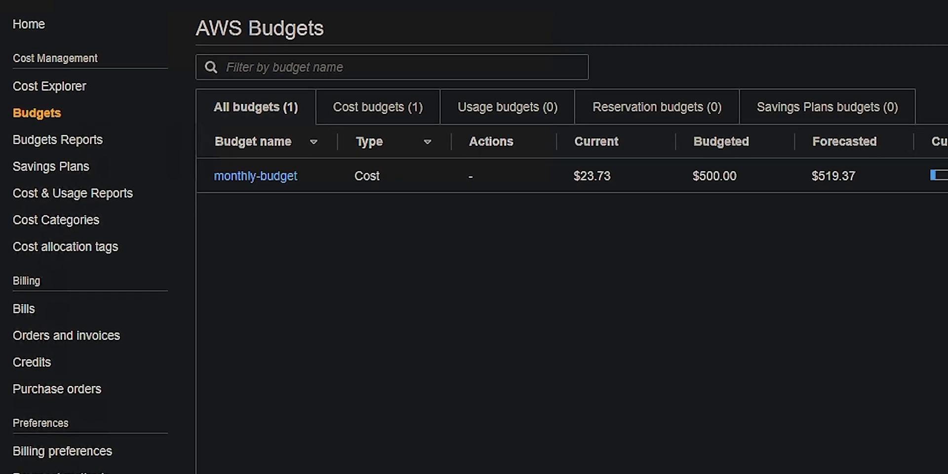
Step: Review variable.tf, then view terraform.tfvars: budget 500.0, threshold 100, notification email
scroll(down, 3)
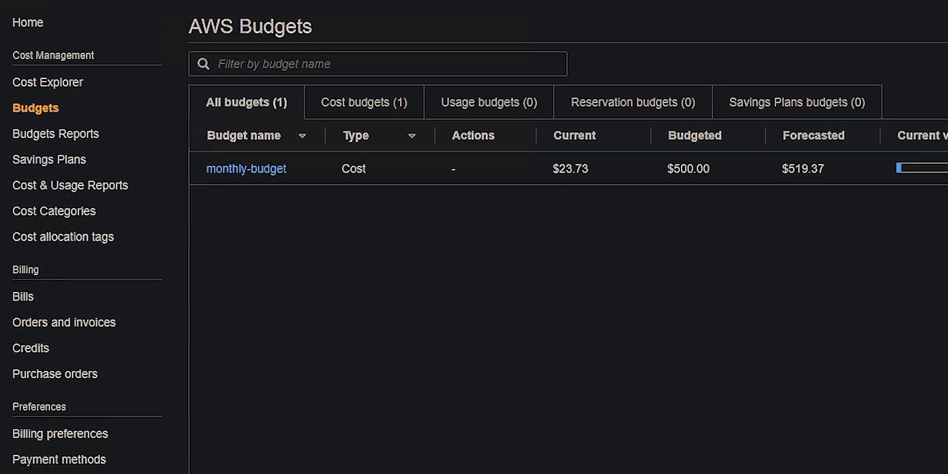
scroll(down, 3)
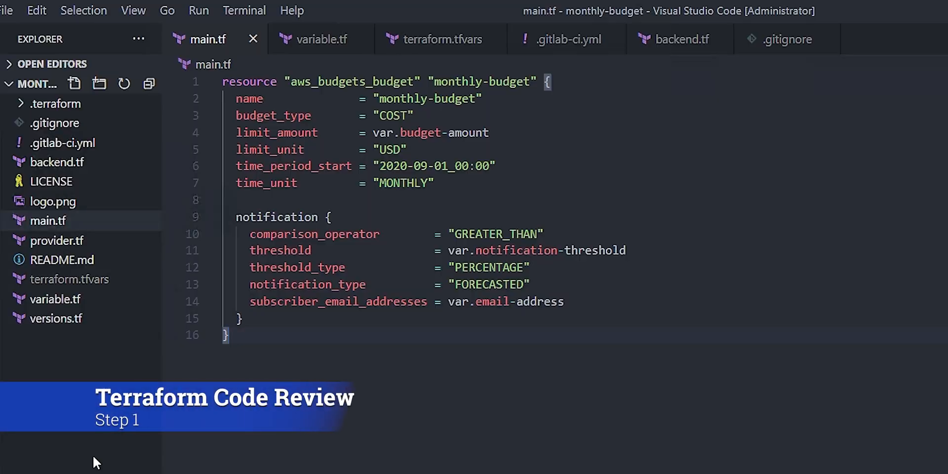
mouse_move(387, 388)
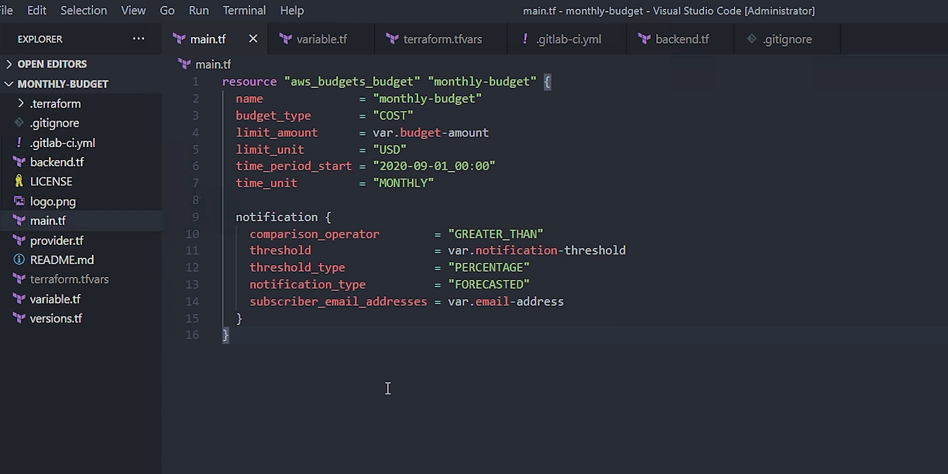
mouse_move(322, 441)
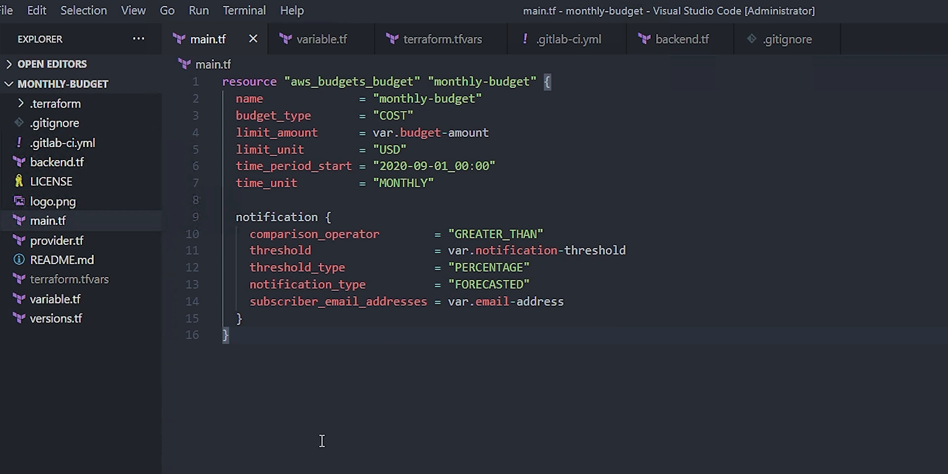
mouse_move(317, 38)
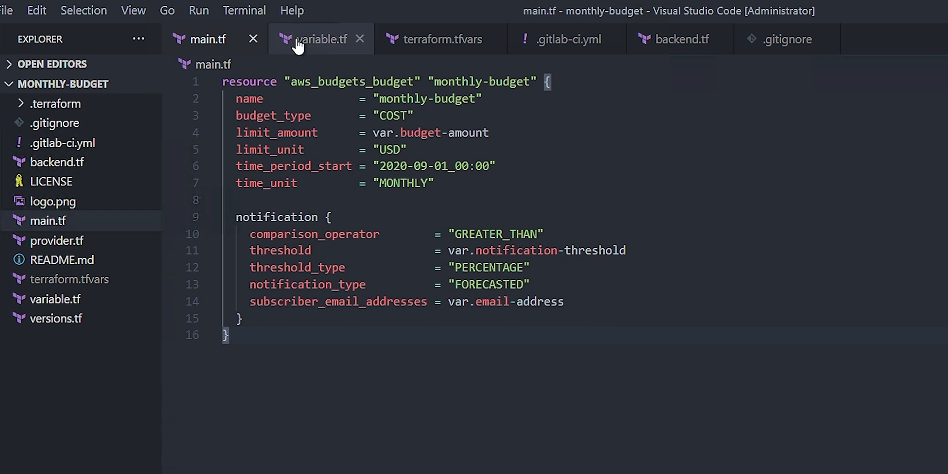
click(319, 39)
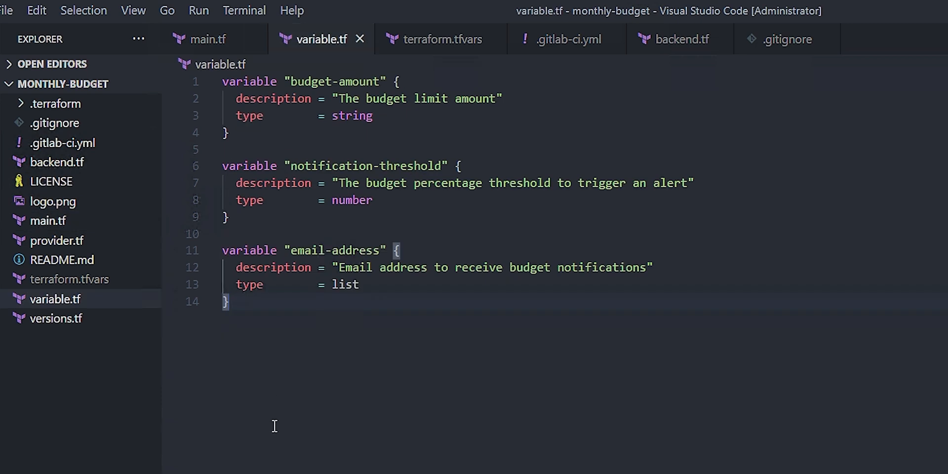
mouse_move(310, 407)
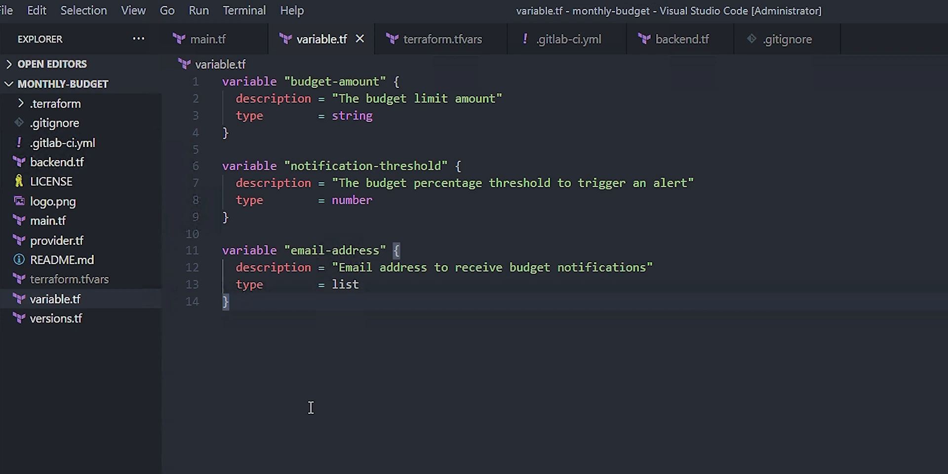
mouse_move(436, 38)
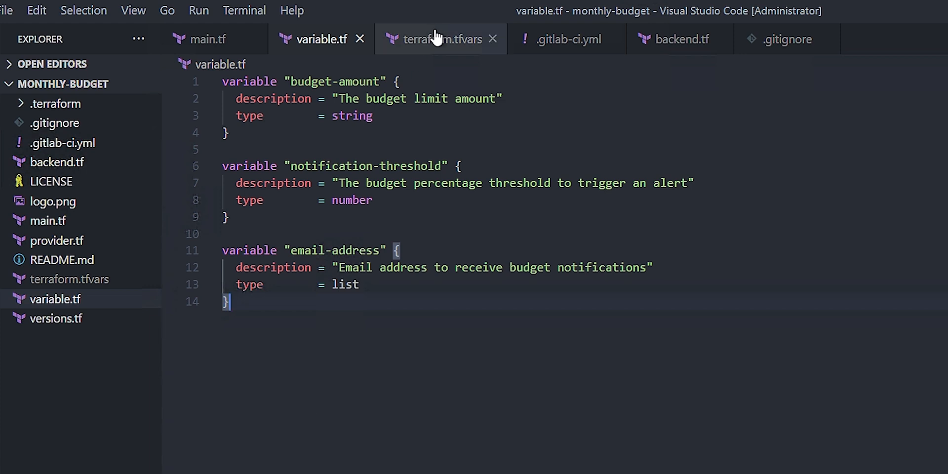
click(440, 39)
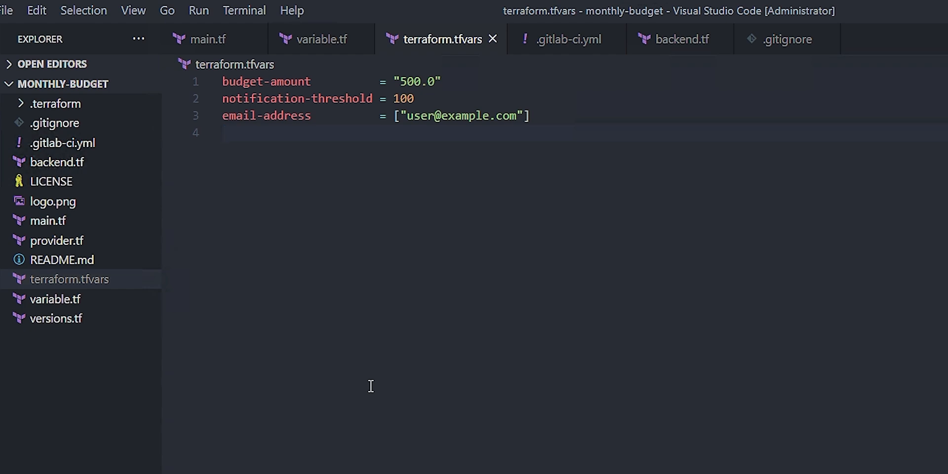
mouse_move(565, 38)
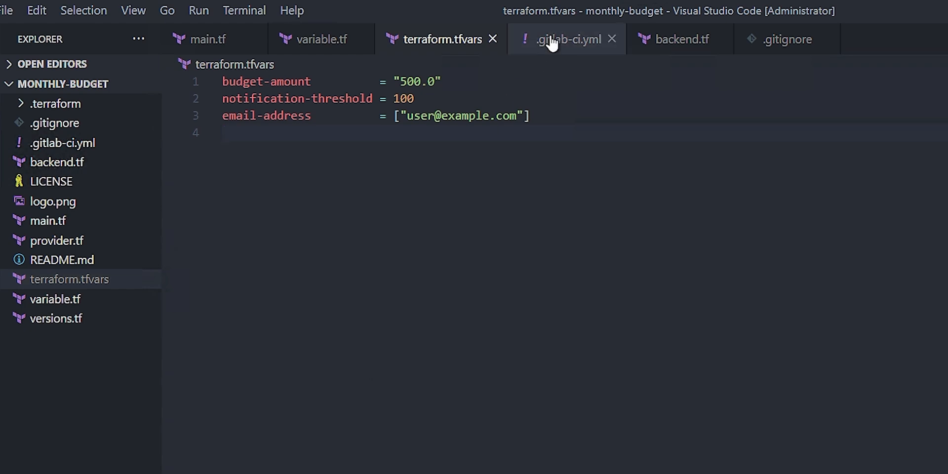
Step: Review .gitlab-ci.yml and backend.tf, ending on .gitignore excluding tfvars and state files
click(566, 39)
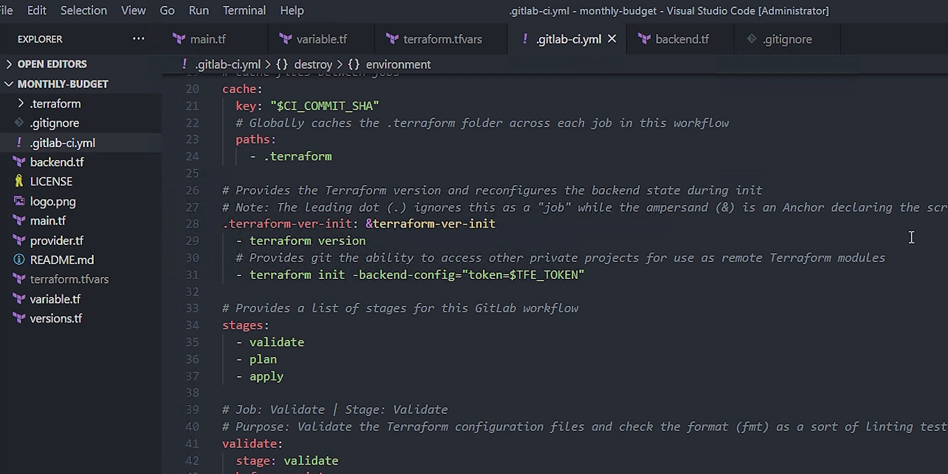
mouse_move(843, 223)
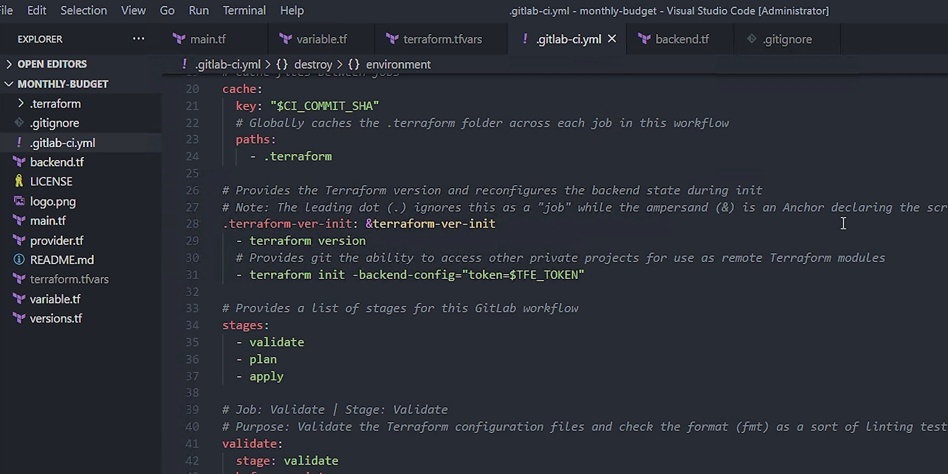
click(679, 38)
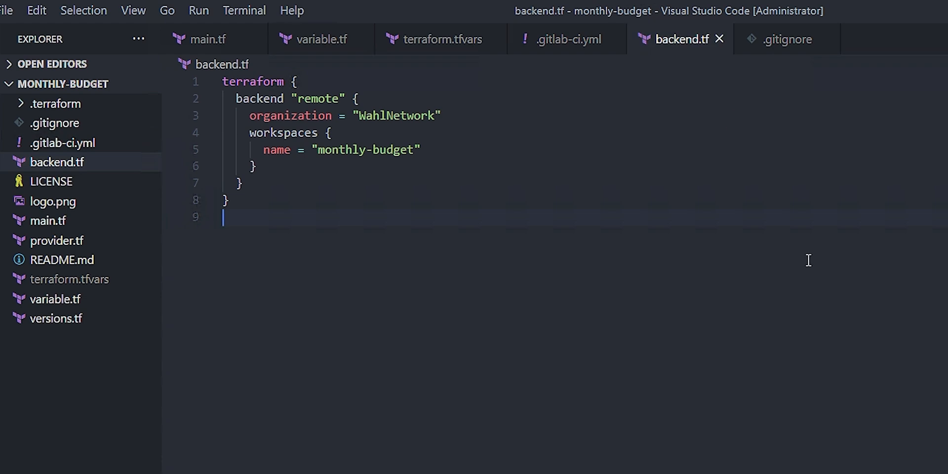
click(786, 39)
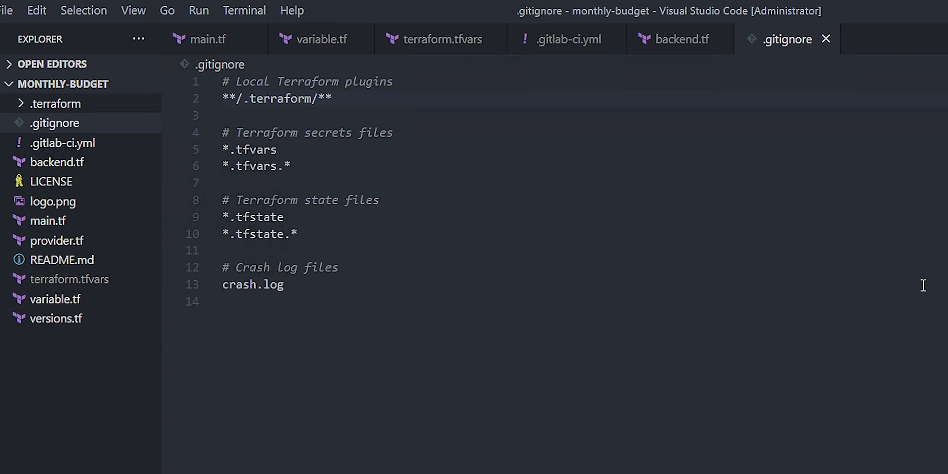
click(317, 99)
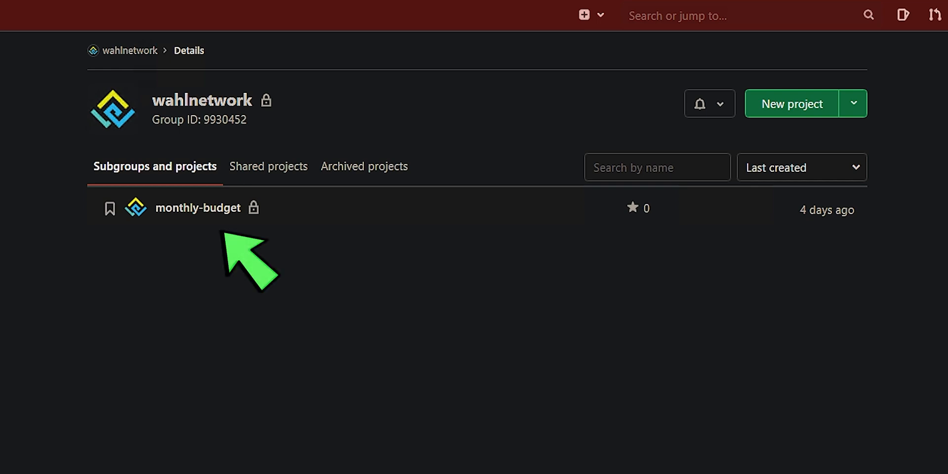
Step: Open the monthly-budget project and scroll to its repository file list
click(197, 208)
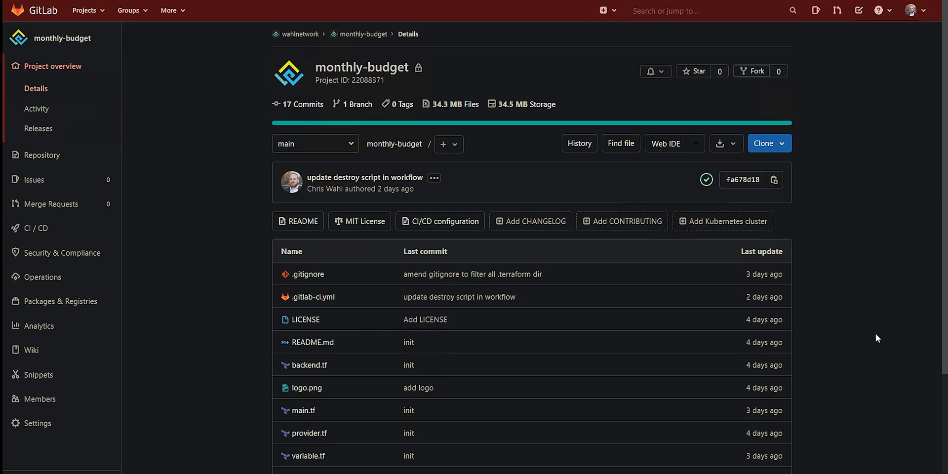
scroll(down, 3)
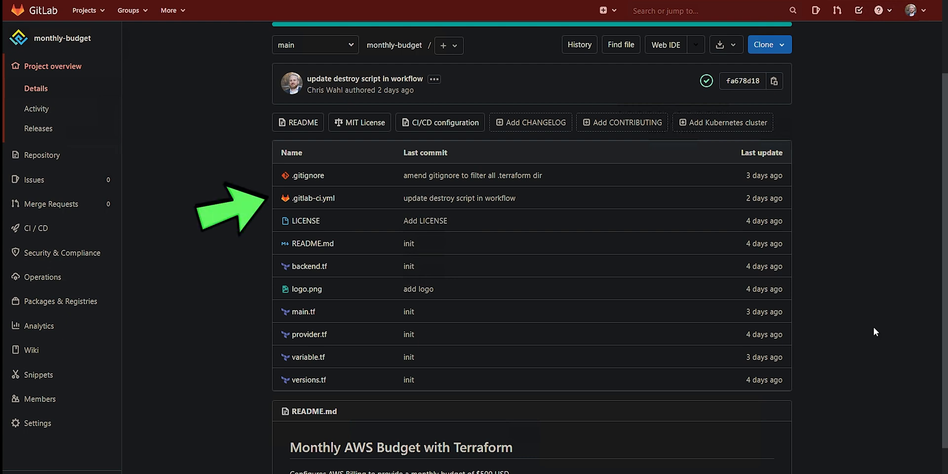
mouse_move(313, 199)
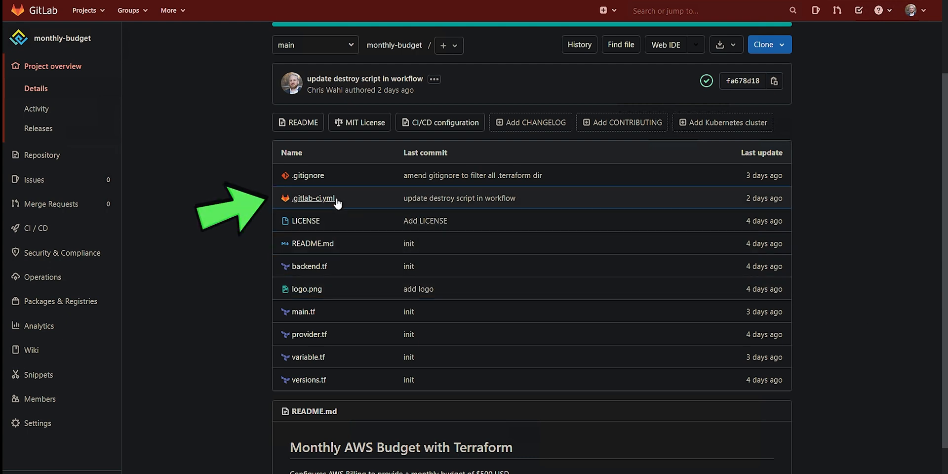
Step: Read through .gitlab-ci.yml, including its validate and Checkov jobs
click(313, 198)
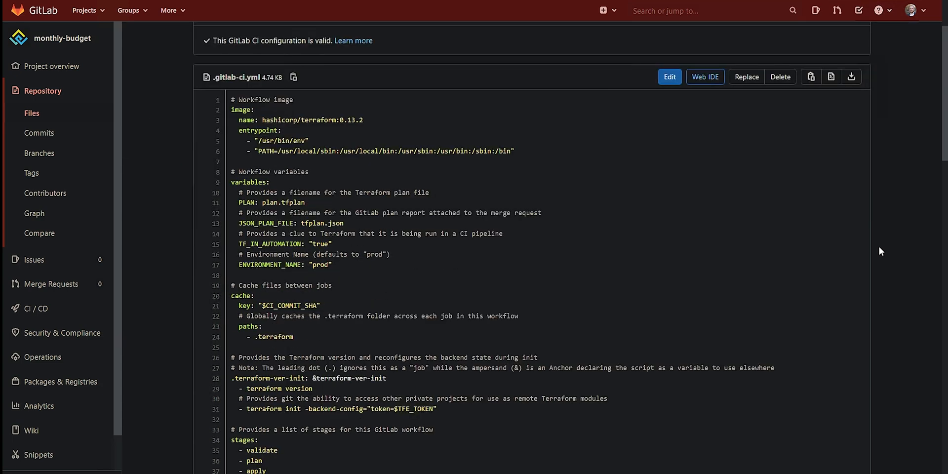
scroll(down, 3)
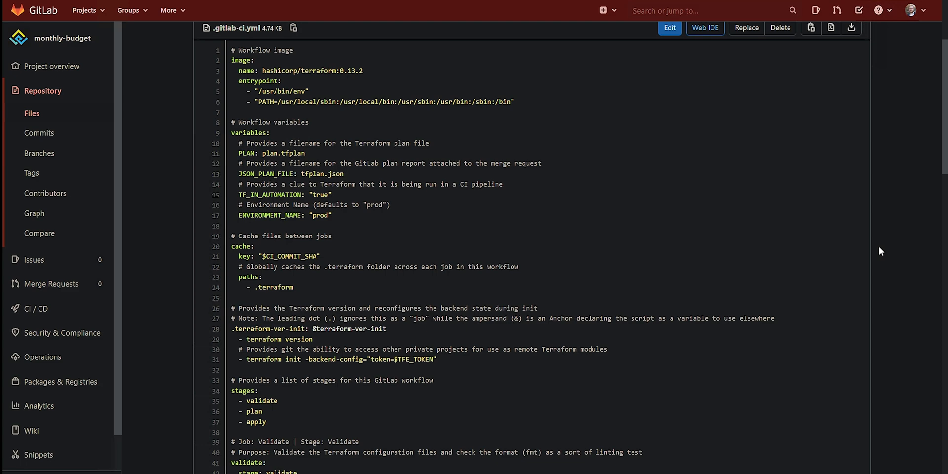
scroll(down, 3)
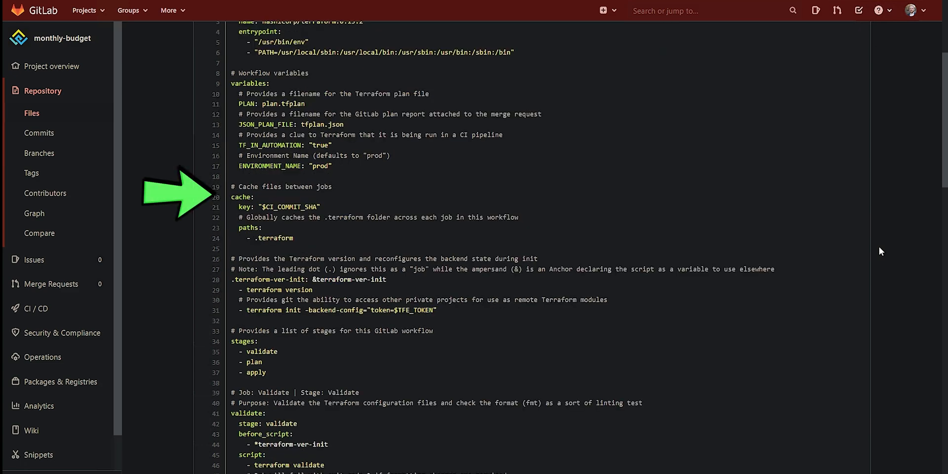
scroll(down, 3)
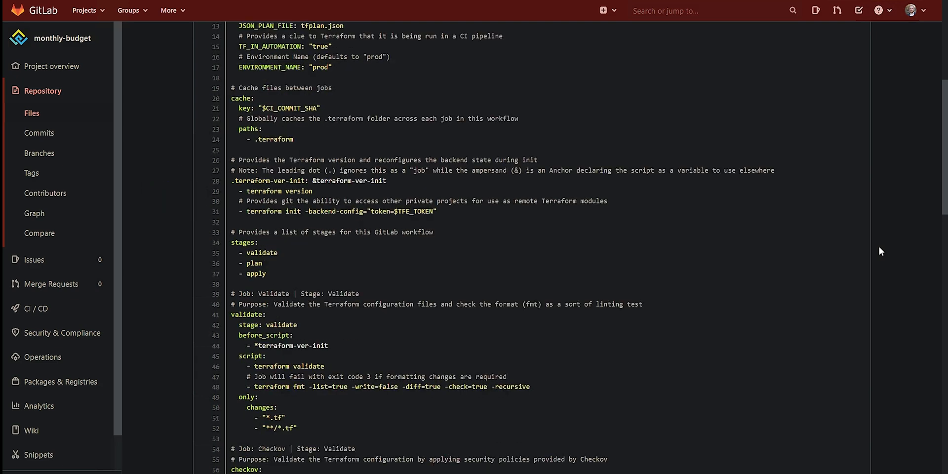
scroll(down, 3)
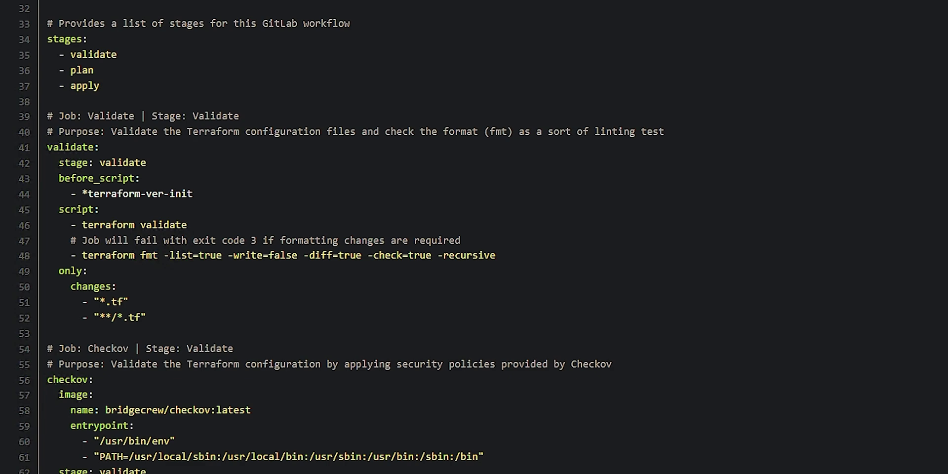
scroll(down, 3)
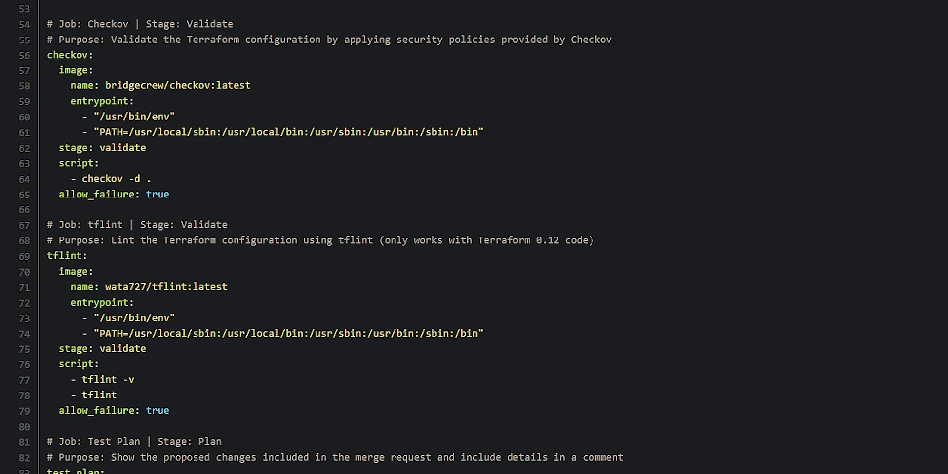
scroll(down, 3)
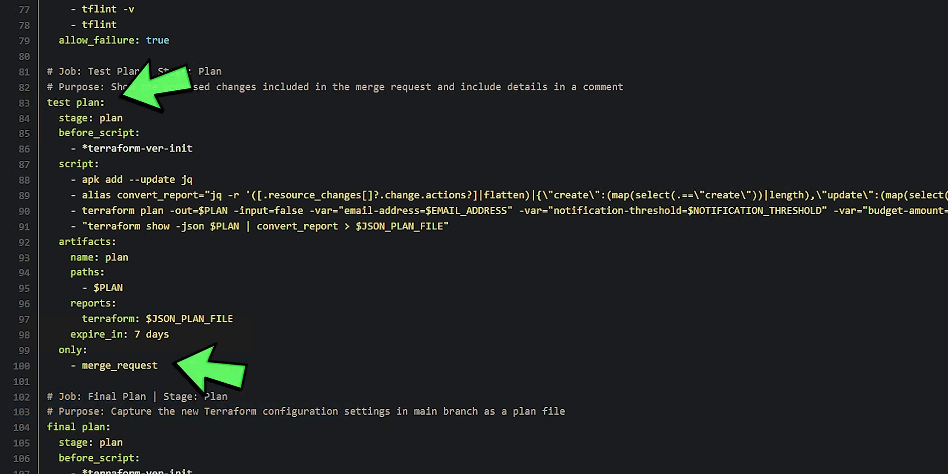
scroll(down, 3)
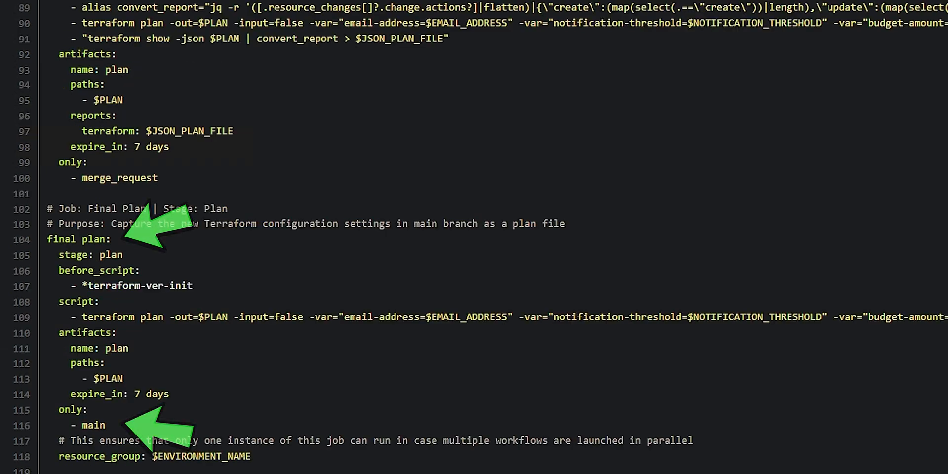
scroll(down, 3)
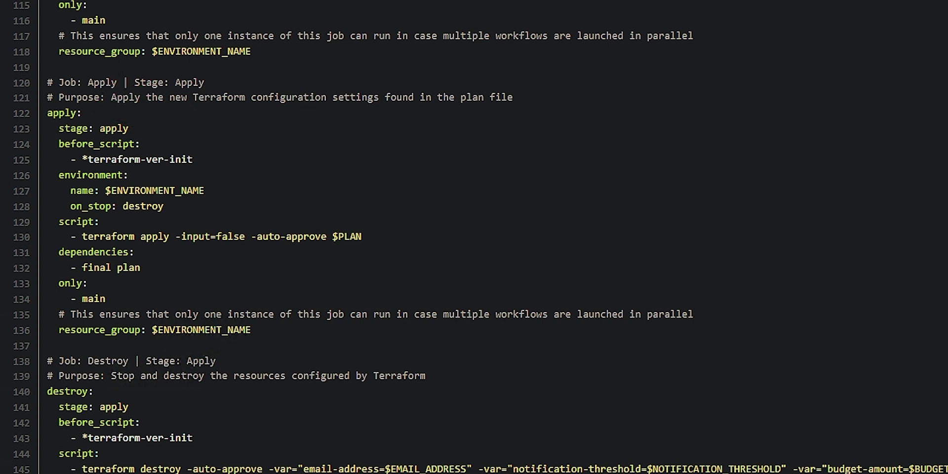
mouse_move(399, 260)
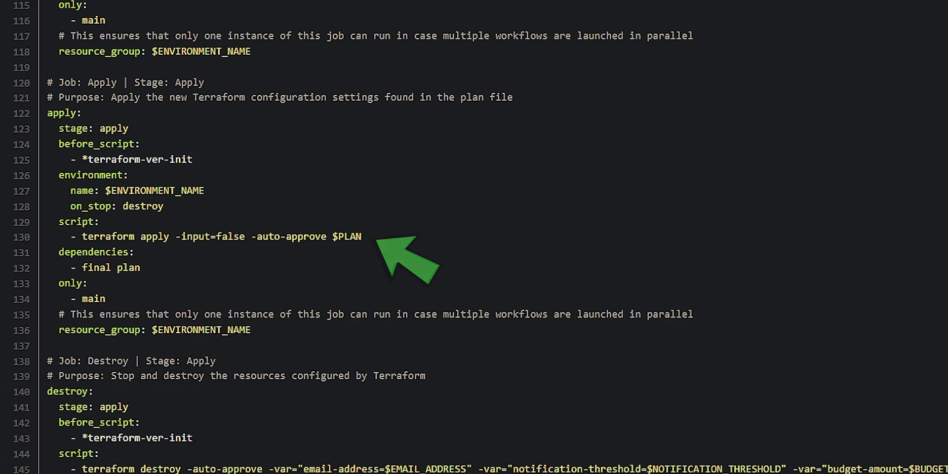
scroll(down, 3)
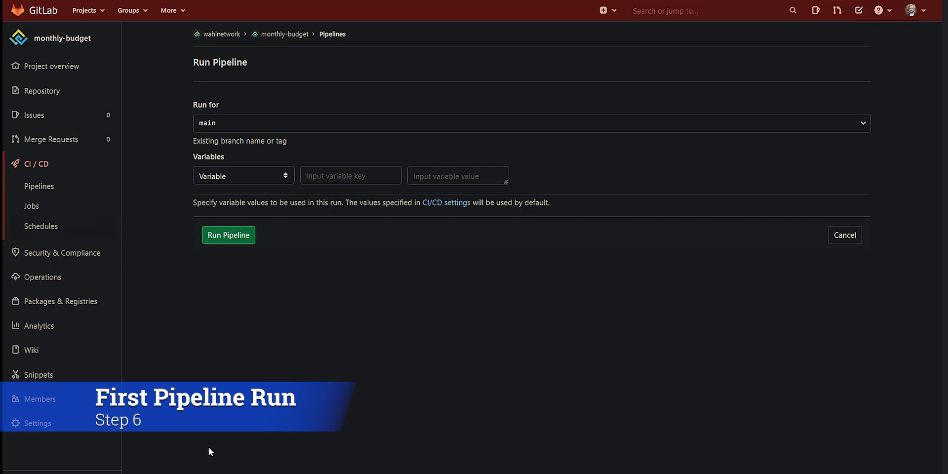
mouse_move(161, 74)
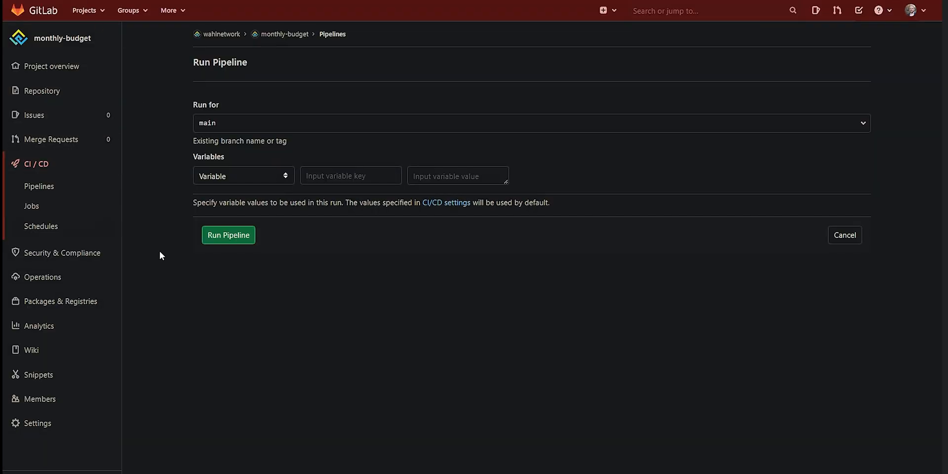
mouse_move(169, 247)
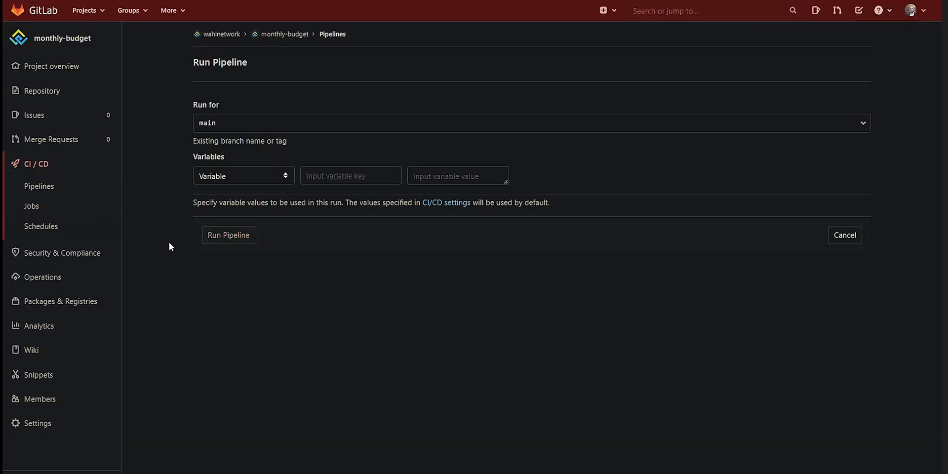
Step: Run the pipeline on the main branch
click(228, 234)
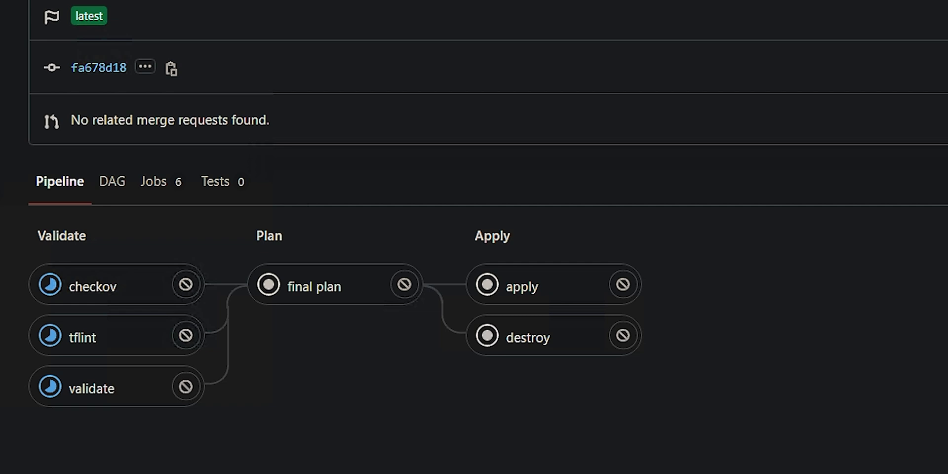
mouse_move(91, 387)
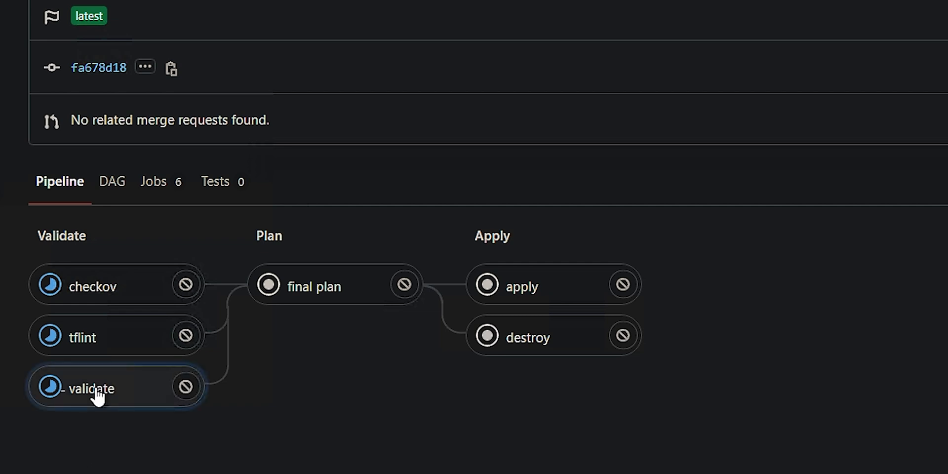
Step: Check the validate job log, then view the apply job log creating monthly-budget
click(90, 388)
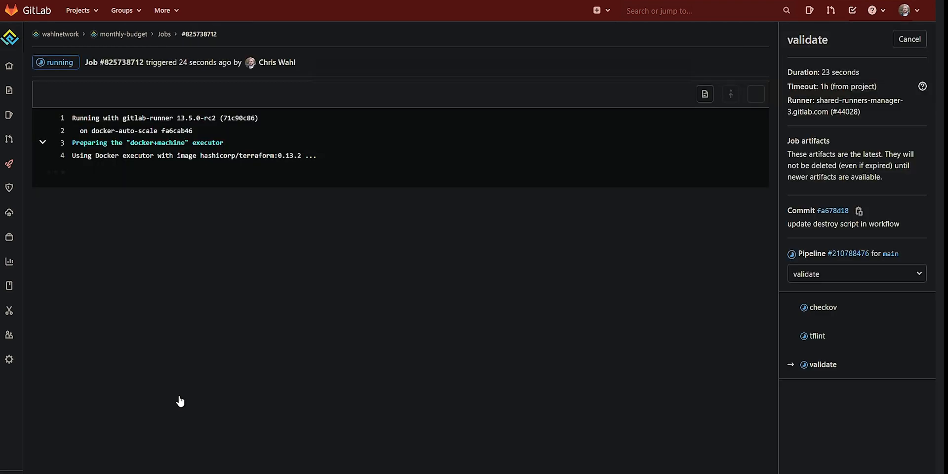
mouse_move(180, 401)
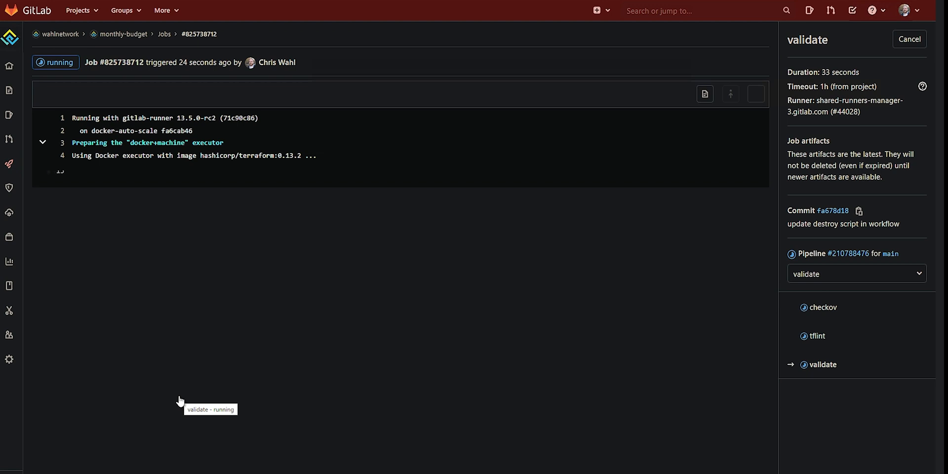
scroll(down, 3)
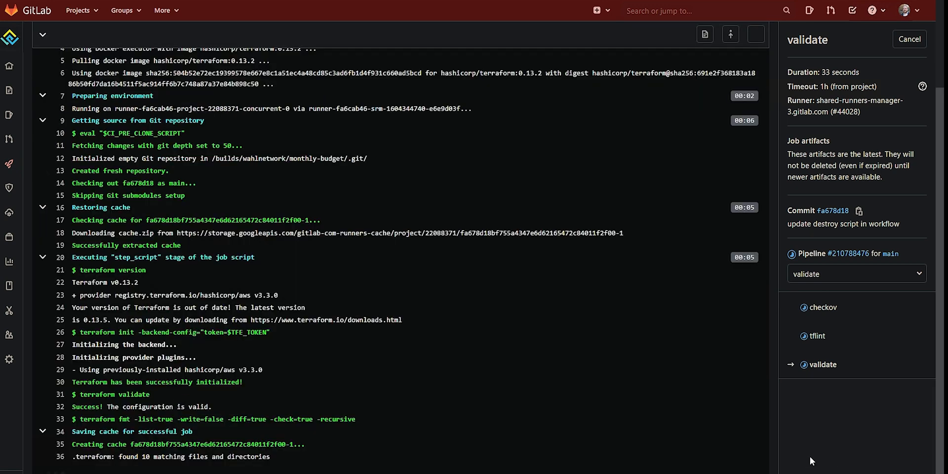
click(909, 39)
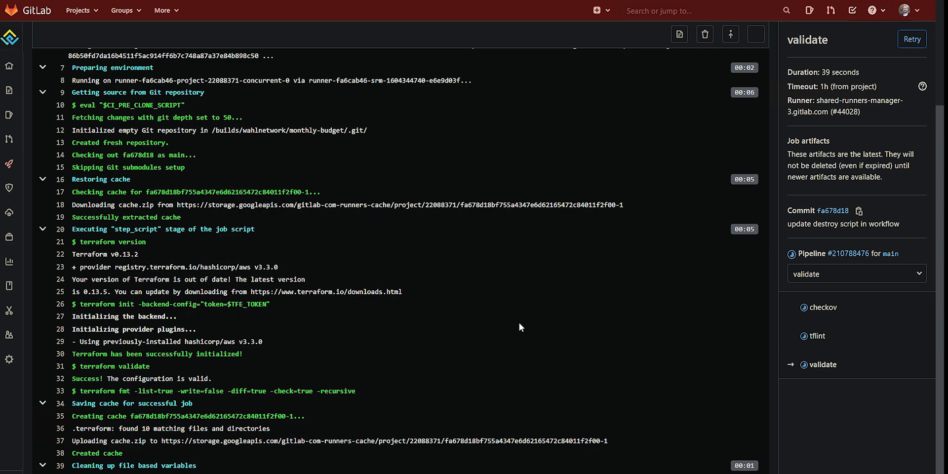
click(847, 253)
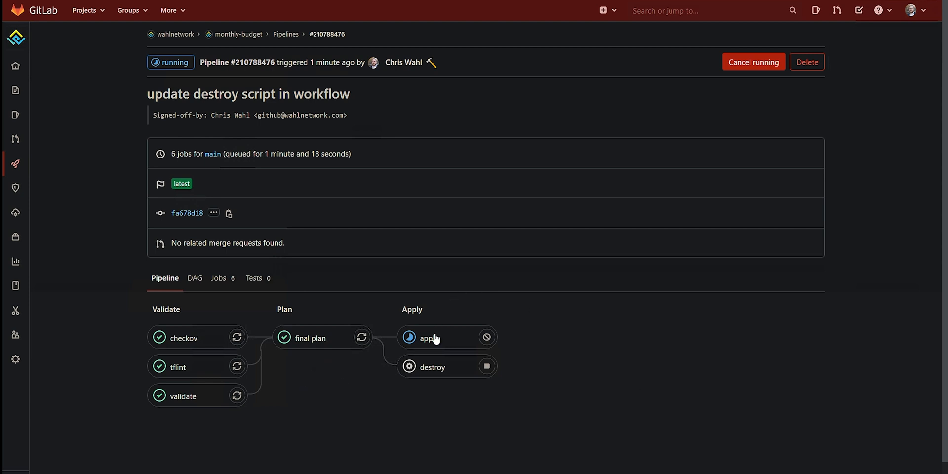
click(429, 337)
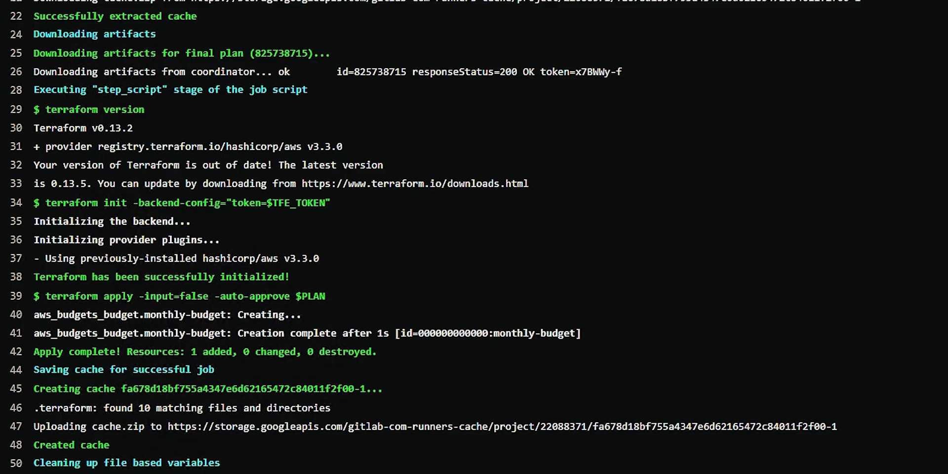
mouse_move(608, 332)
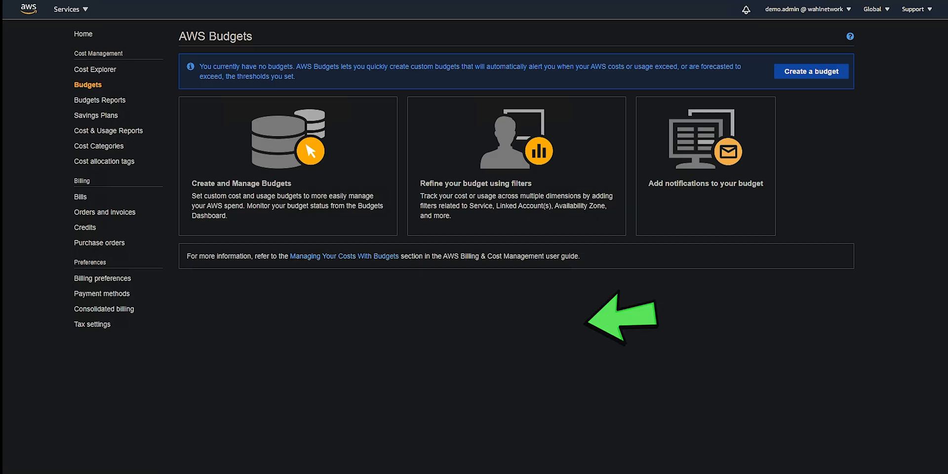
mouse_move(206, 330)
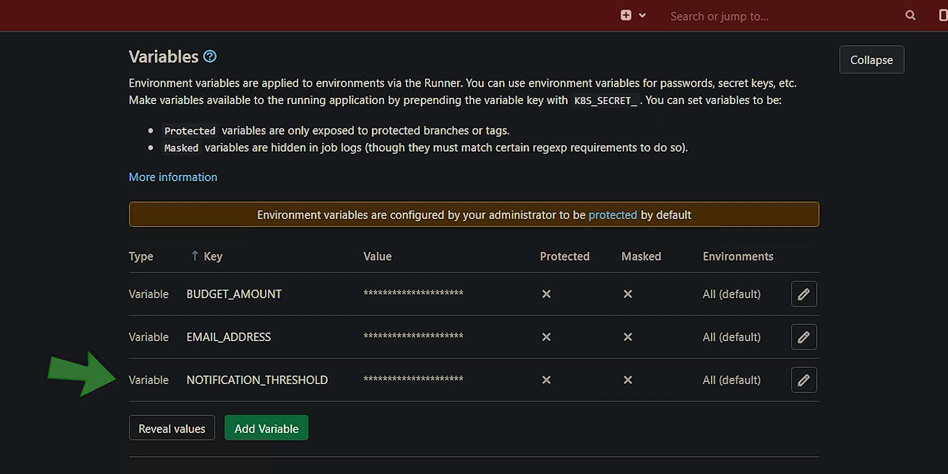
mouse_move(200, 450)
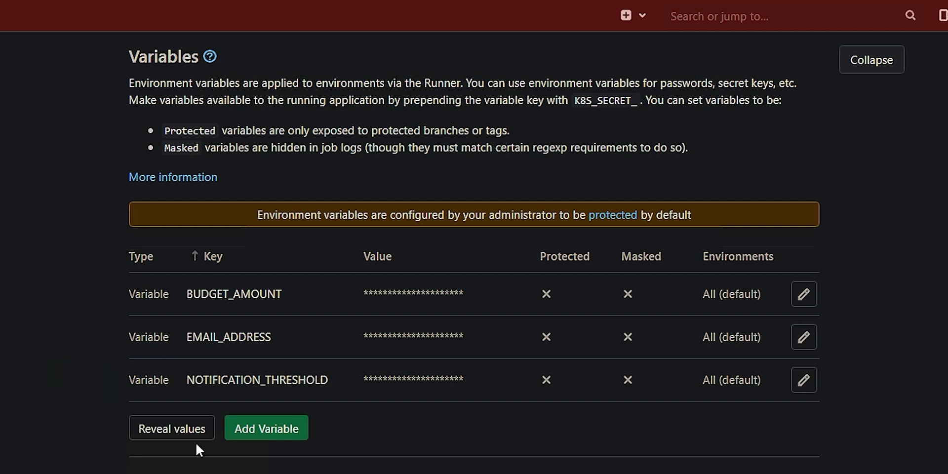
Step: Reveal the CI/CD variable values: budget amount 500, notification threshold 100
click(172, 428)
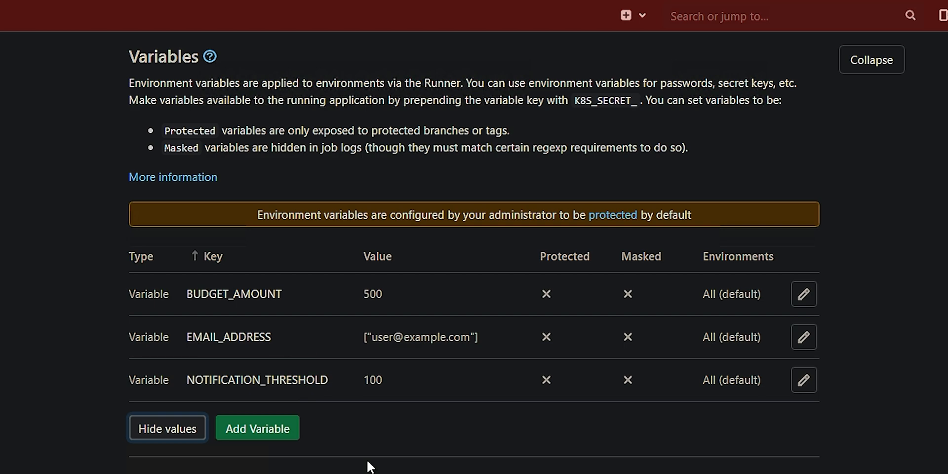
scroll(down, 3)
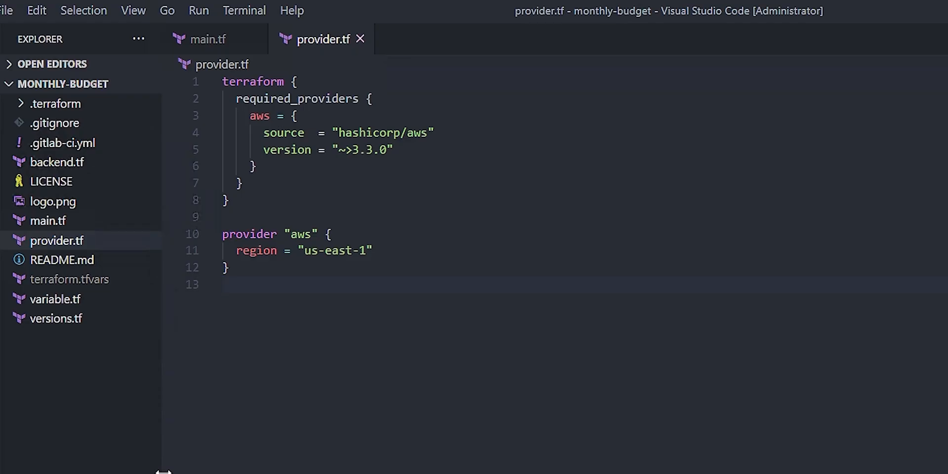
Step: Set AWS provider version to ~>3.13.0 and add a period to the budget-amount description
double_click(361, 150)
text(1)
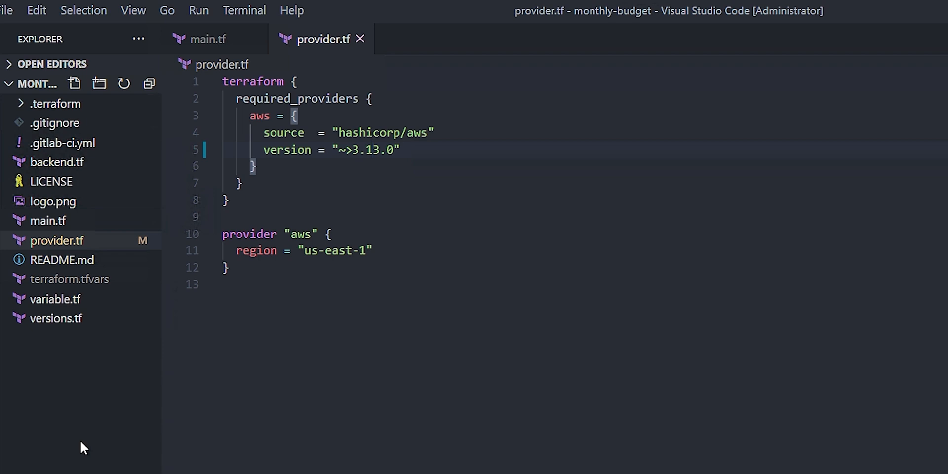
click(55, 298)
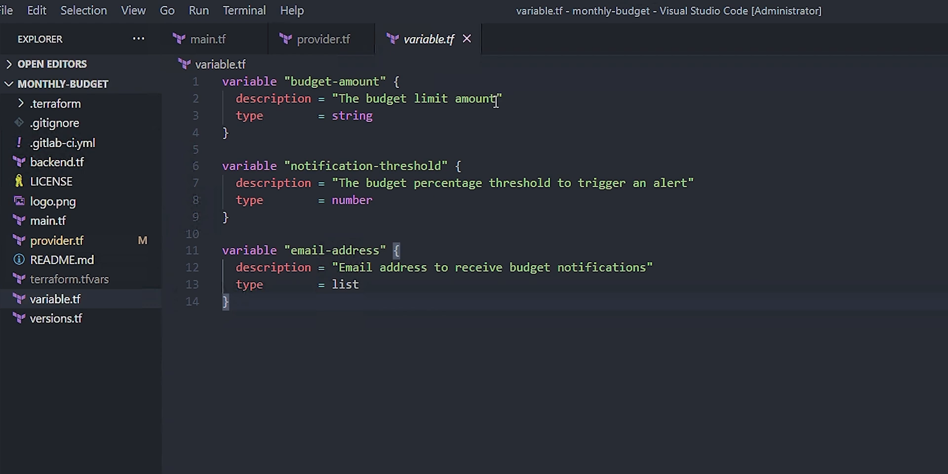
text(.)
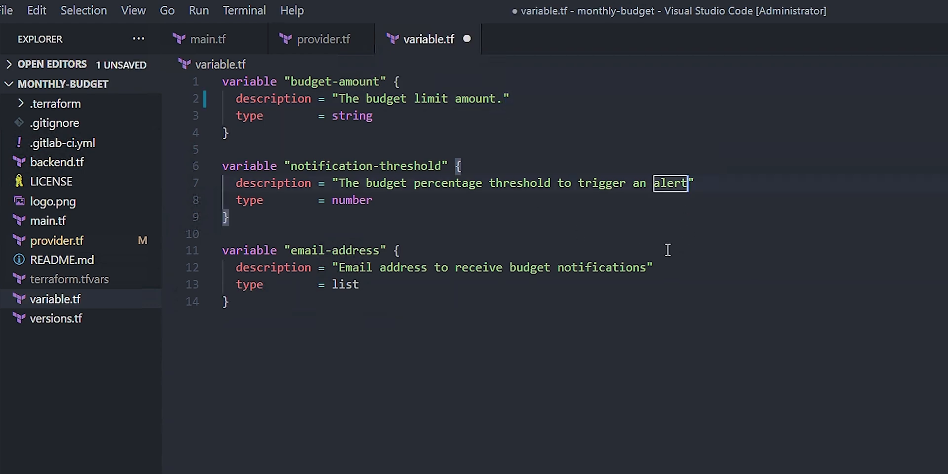
key(ctrl+s)
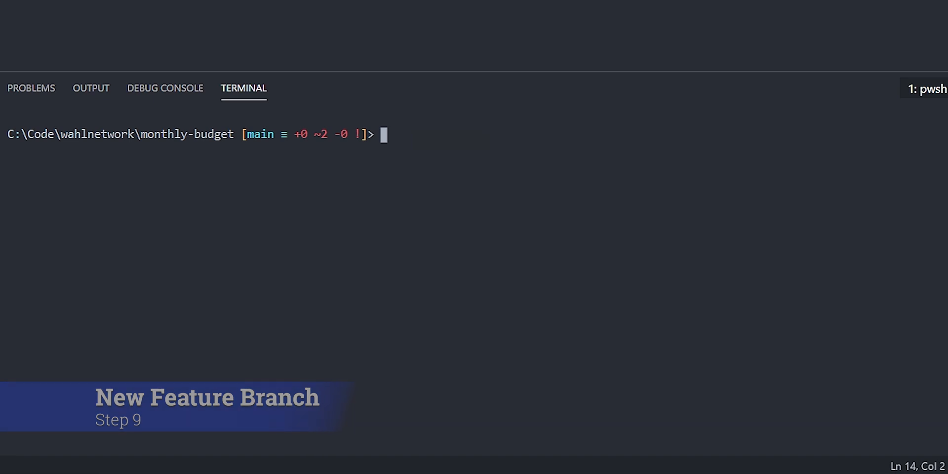
Step: Create and switch to a new branch named like-and-subscribe
text(git)
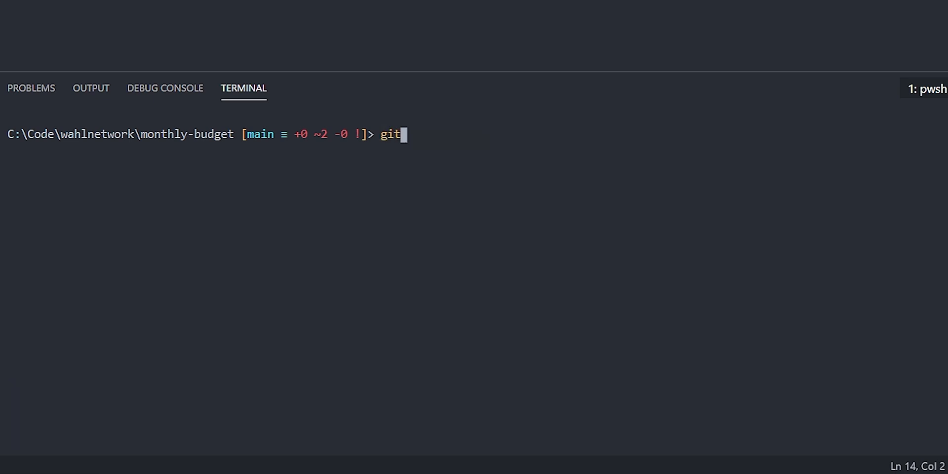
text(checkout -b)
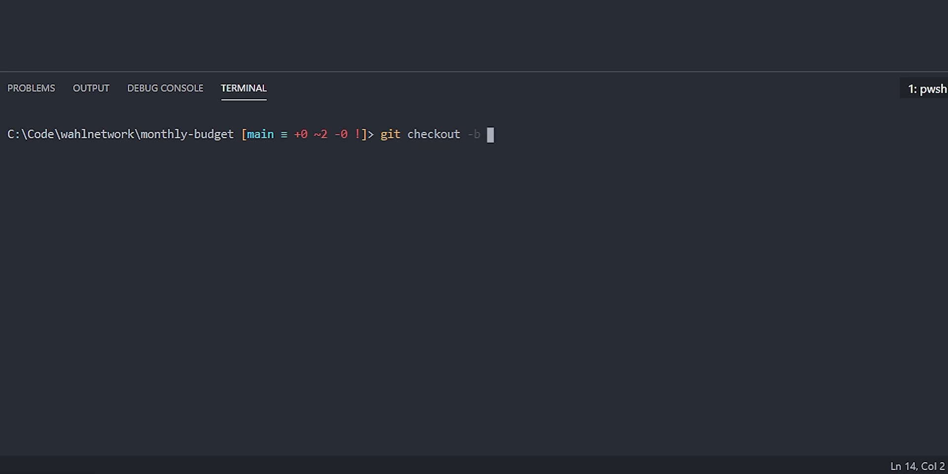
text(like-and-subsc)
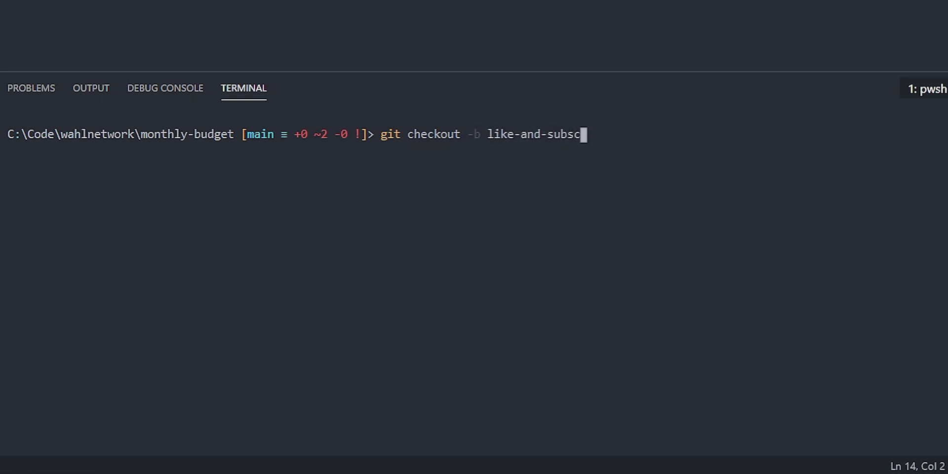
key(Return)
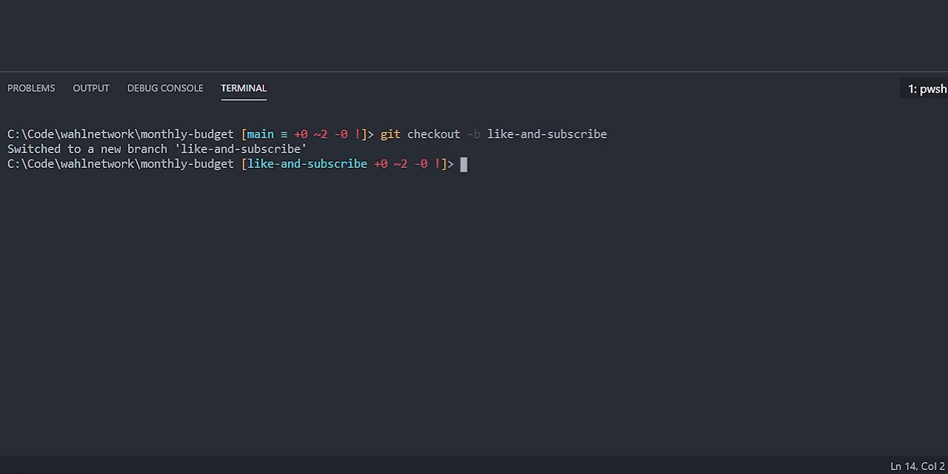
Step: Stage and commit the changes as "proper variable names and new aws version"
text(gita)
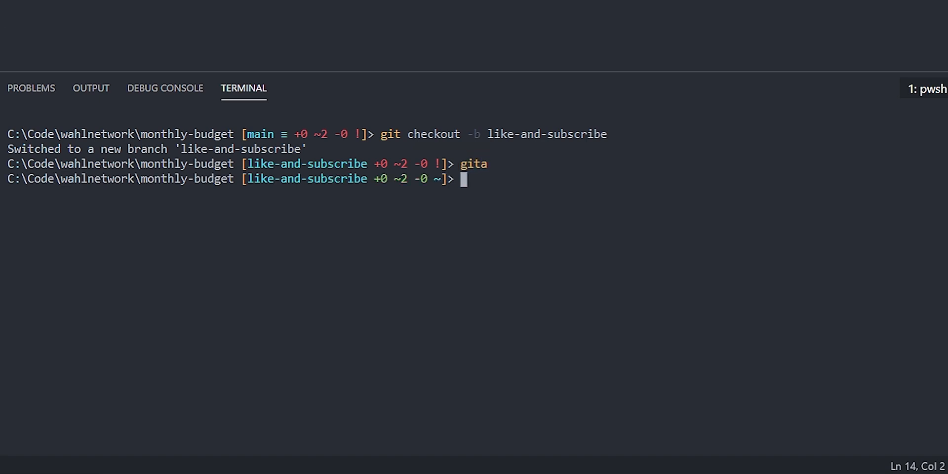
text(git)
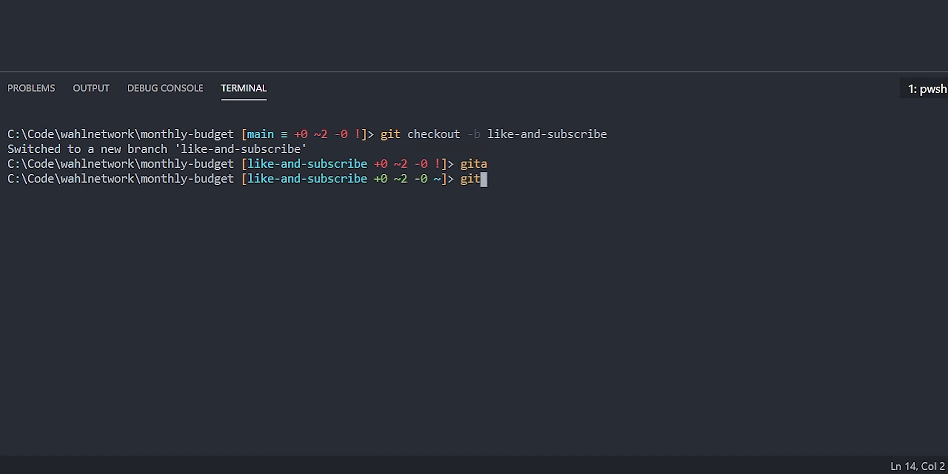
text(c ")
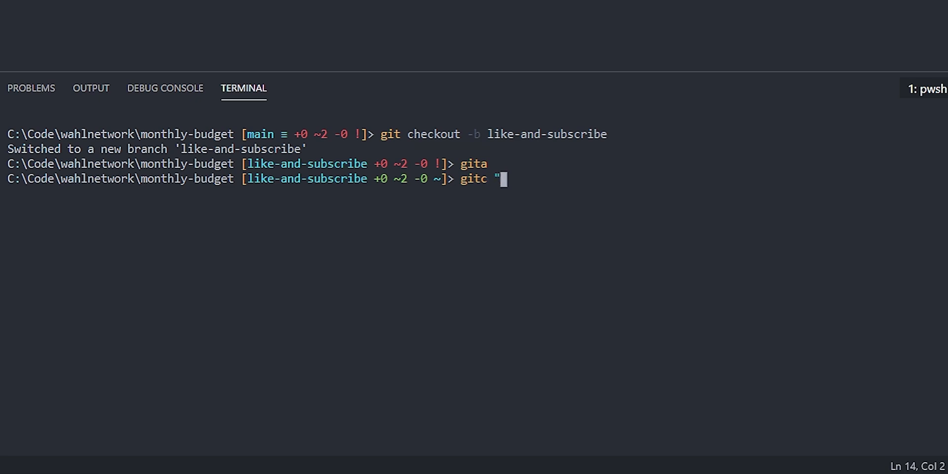
text(proper variable)
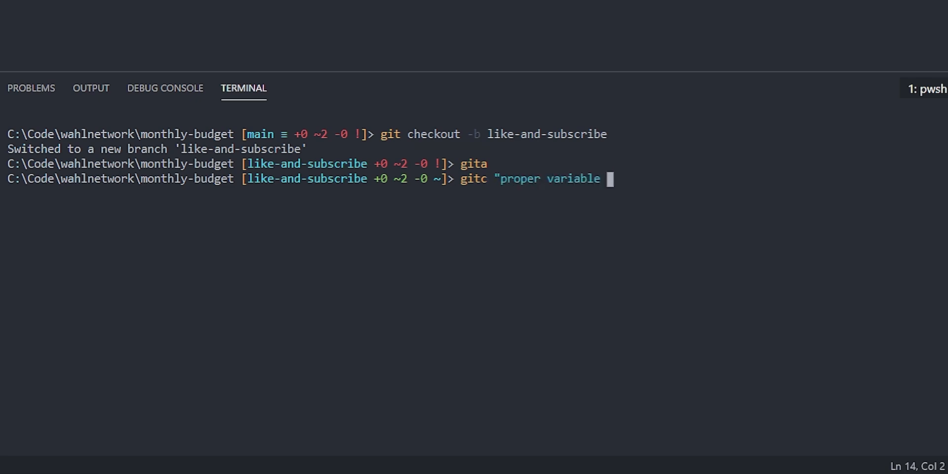
text(names and)
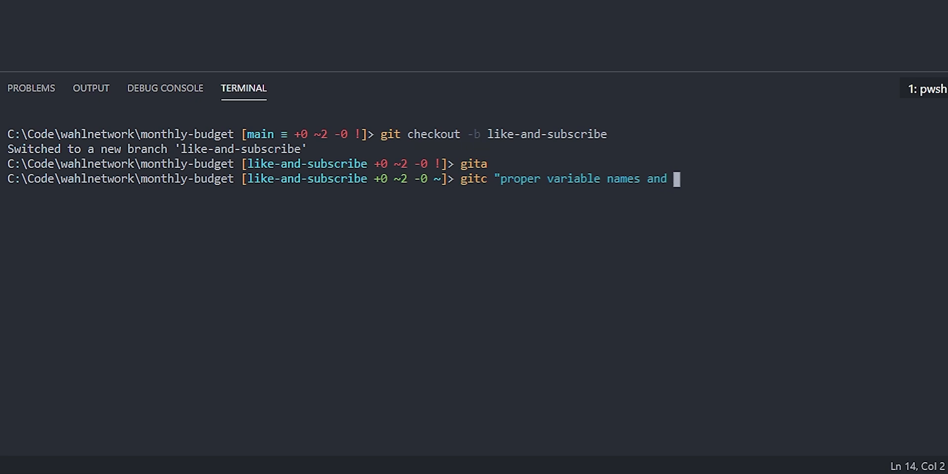
text(new aws version")
text(git pus)
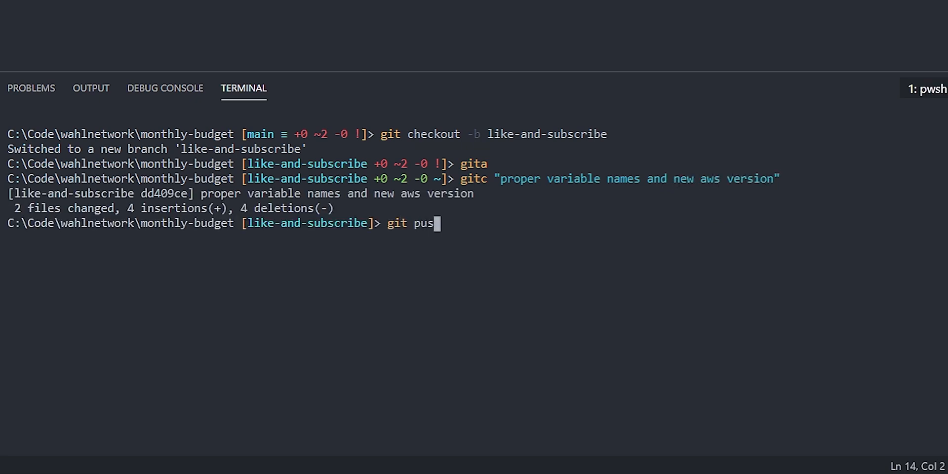
Step: Push like-and-subscribe to origin and follow the merge request link
text(h -u origin)
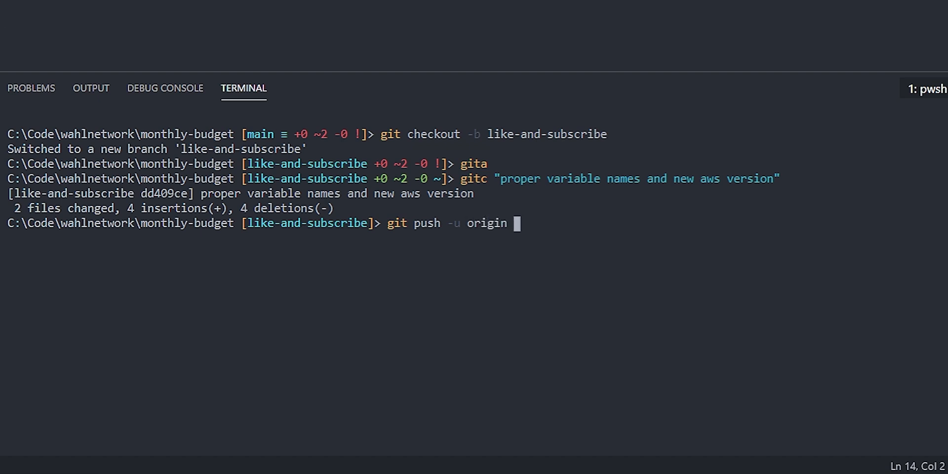
text(like-and-subscribe)
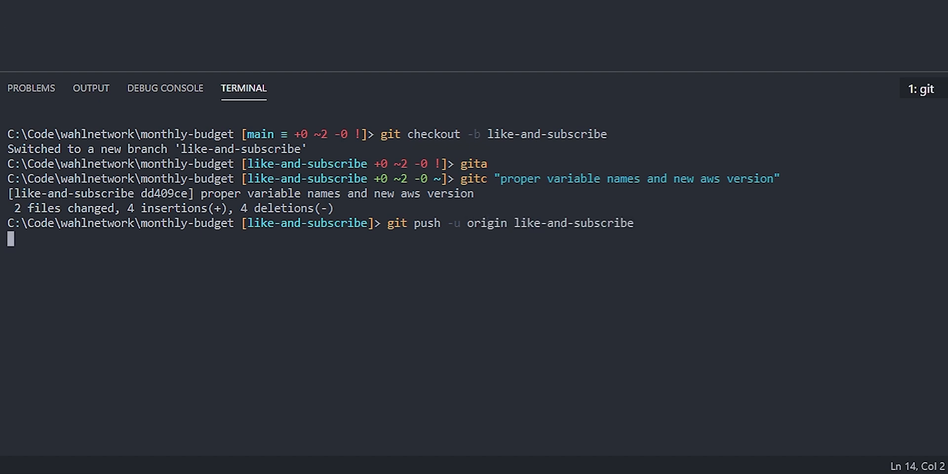
key(Return)
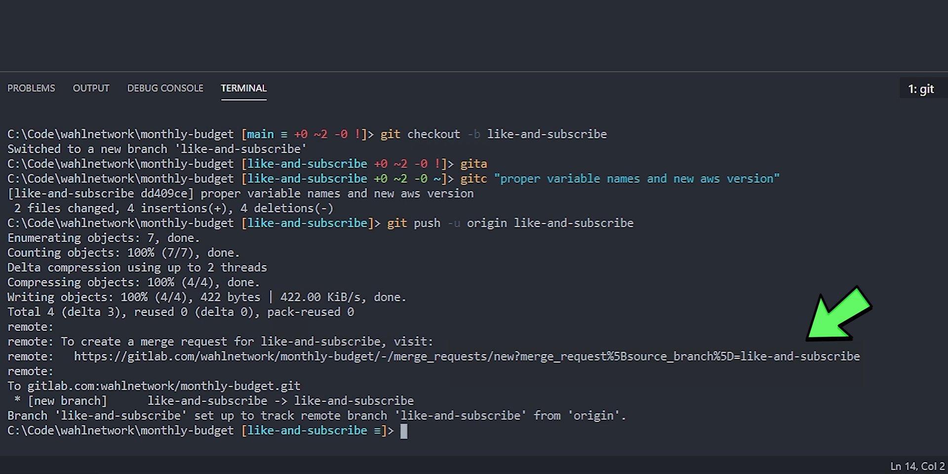
mouse_move(800, 464)
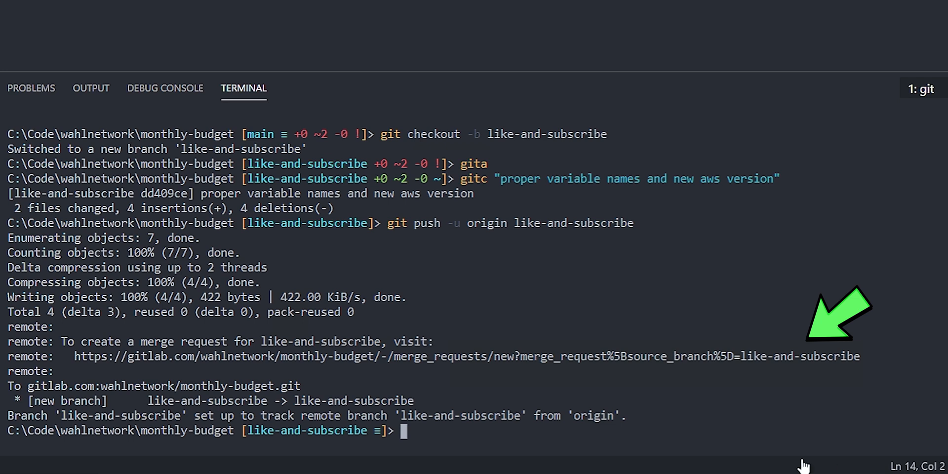
click(466, 356)
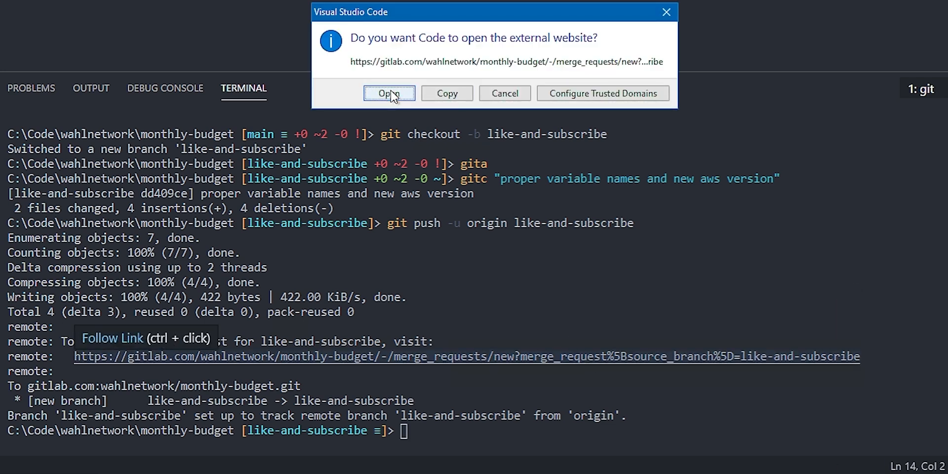
Step: Open GitLab's new merge request page, then view the project's pipelines list
click(390, 94)
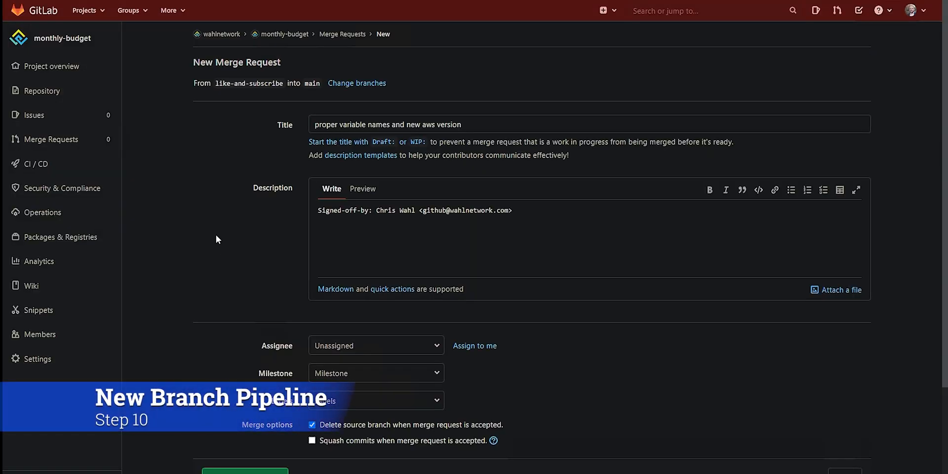
mouse_move(574, 4)
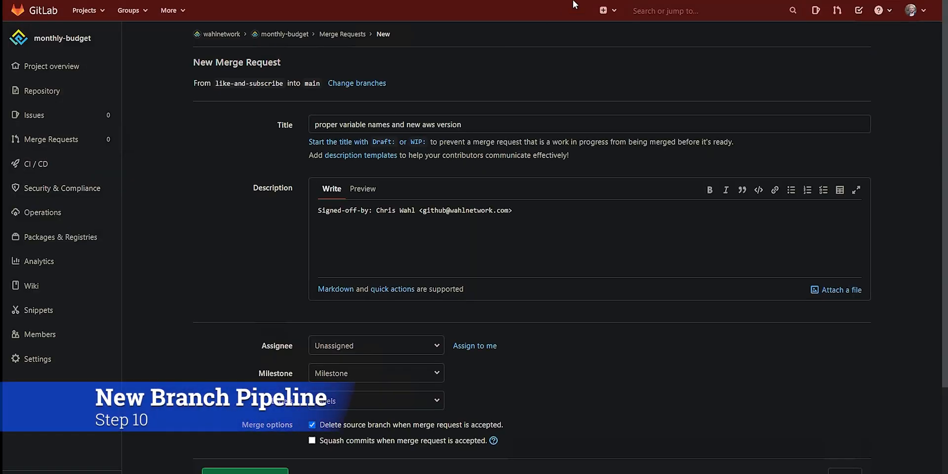
click(37, 163)
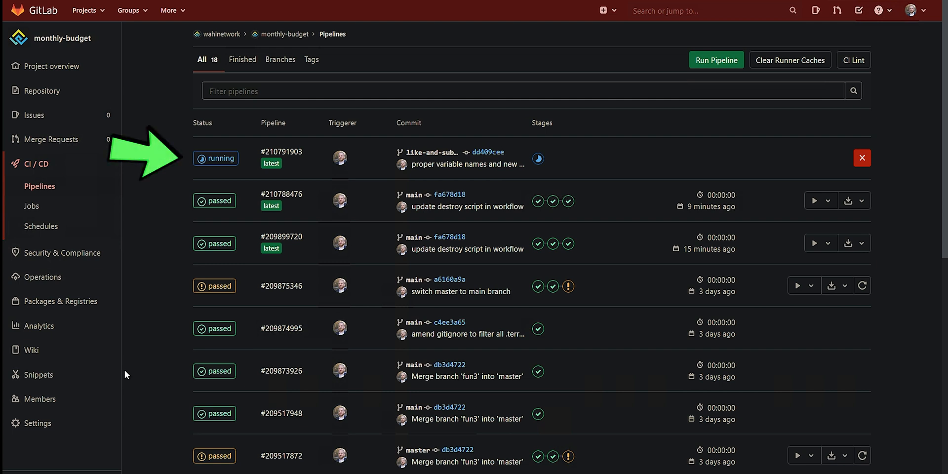
mouse_move(186, 188)
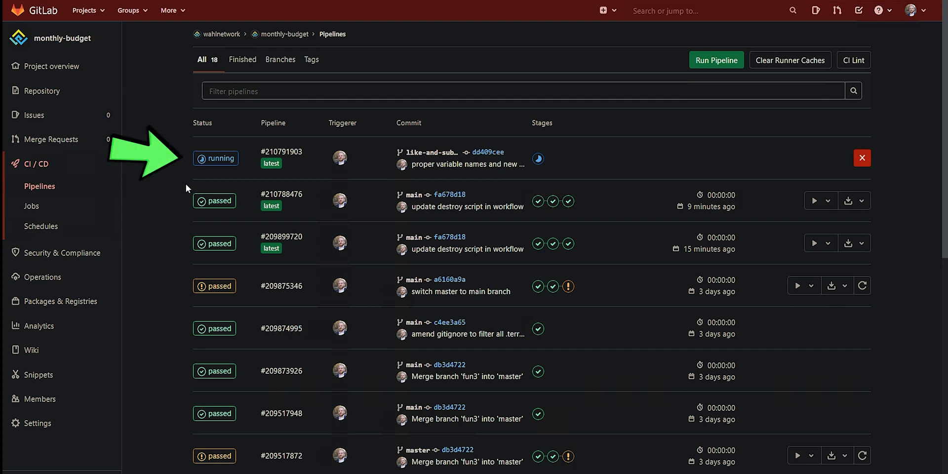
Step: Open running pipeline #210791903 and watch checkov, tflint and validate pass
click(281, 152)
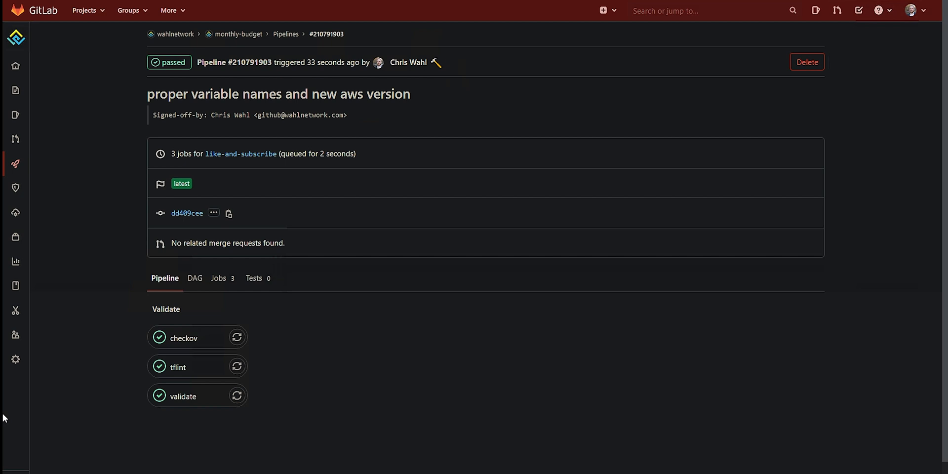
mouse_move(433, 244)
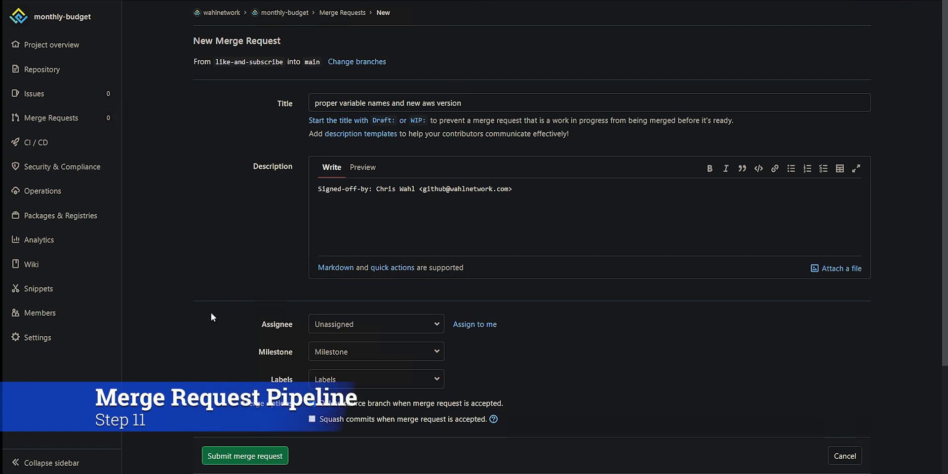
Step: Submit the like-and-subscribe merge request into main, then return to the branch pipeline
click(244, 455)
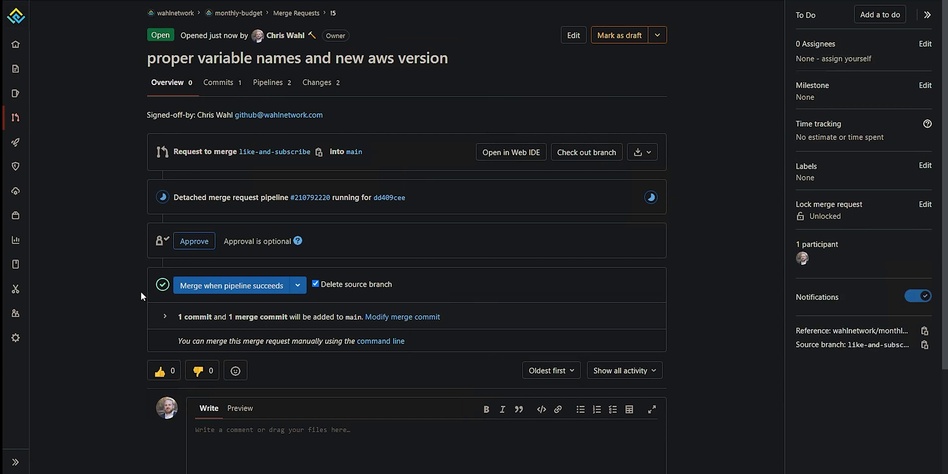
mouse_move(628, 10)
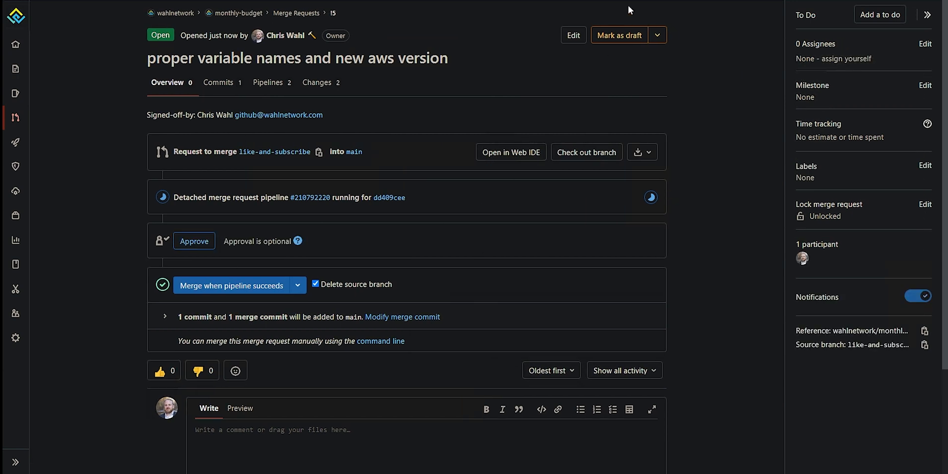
click(310, 197)
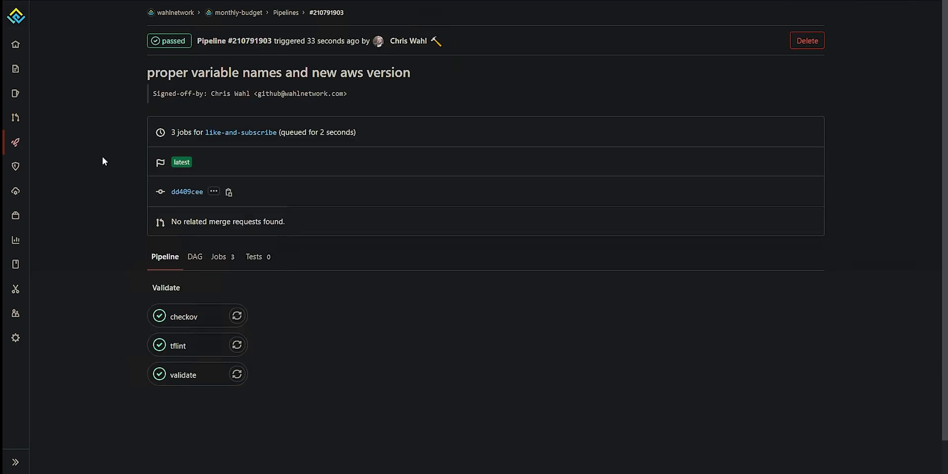
Step: Open detached merge request pipeline #210792220 and view its test plan job log
click(285, 12)
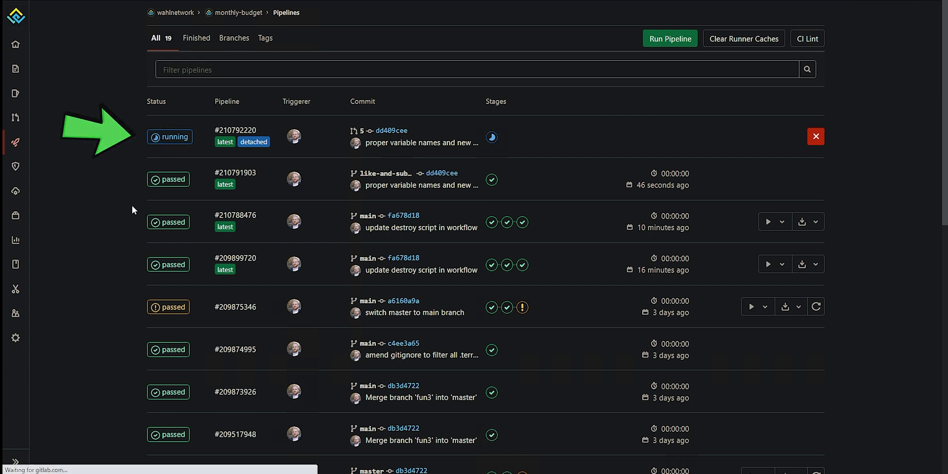
click(235, 130)
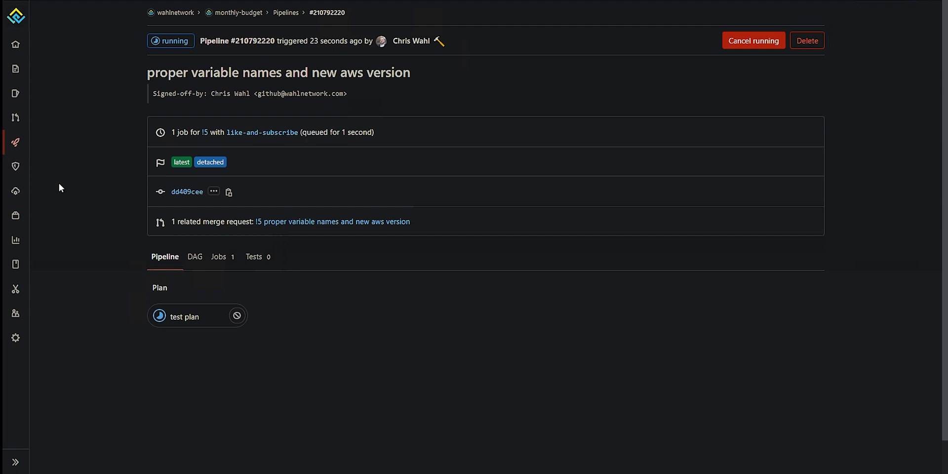
click(182, 316)
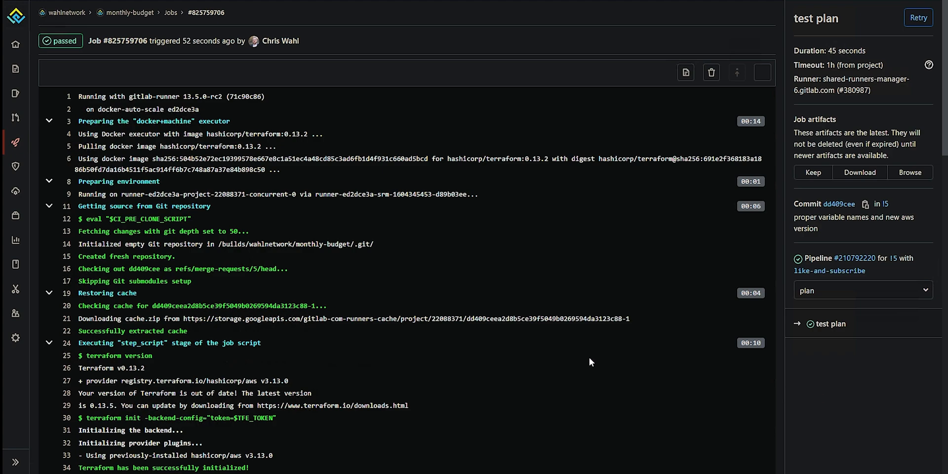
Step: Scroll the test plan log to the budget limit_amount change
scroll(down, 3)
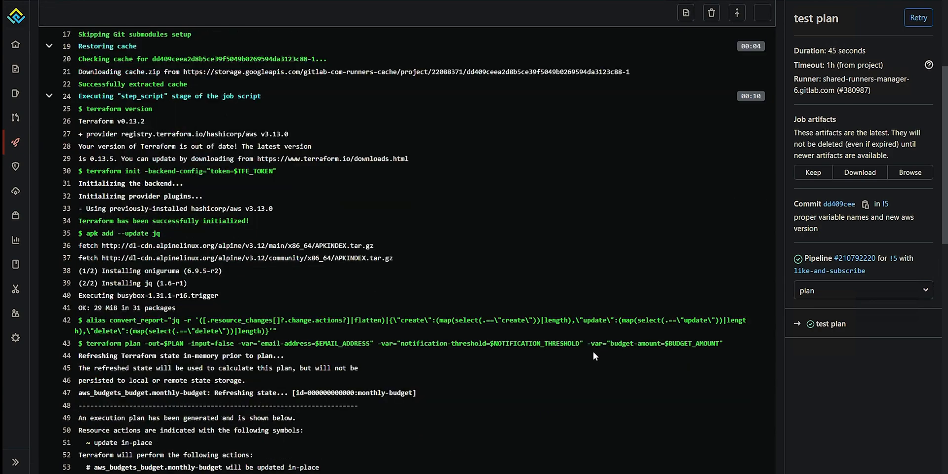
scroll(down, 3)
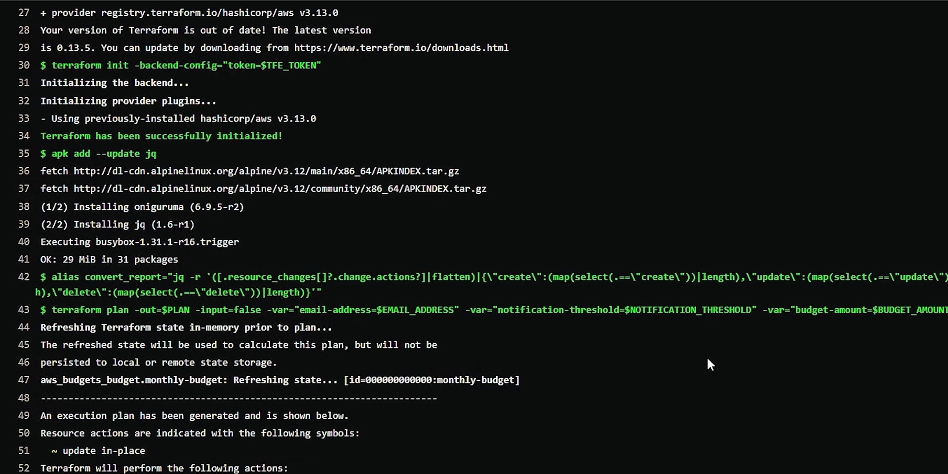
scroll(down, 3)
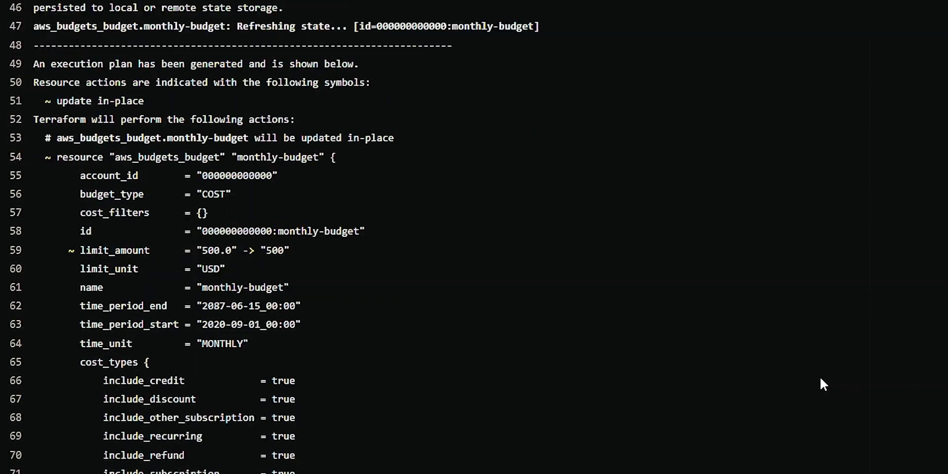
scroll(down, 3)
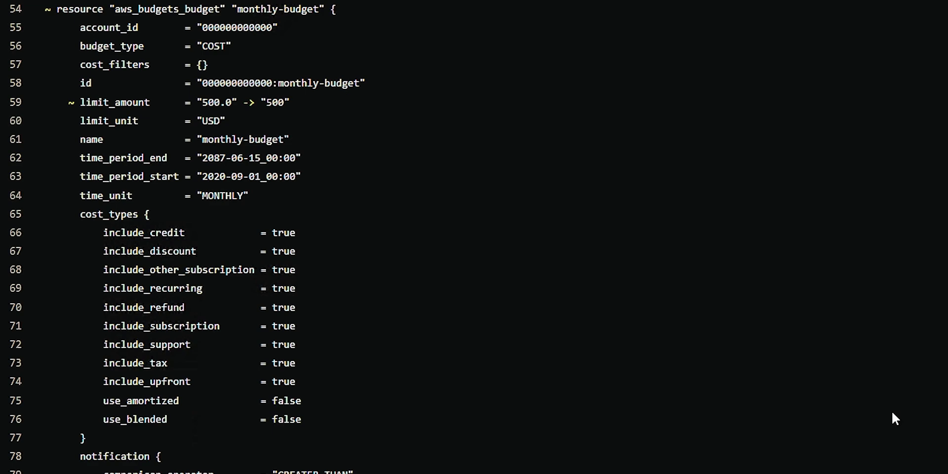
scroll(down, 3)
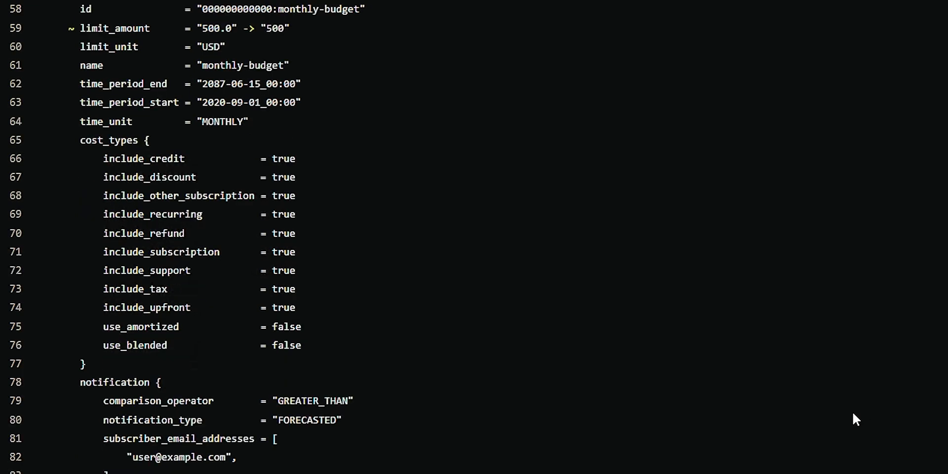
scroll(down, 3)
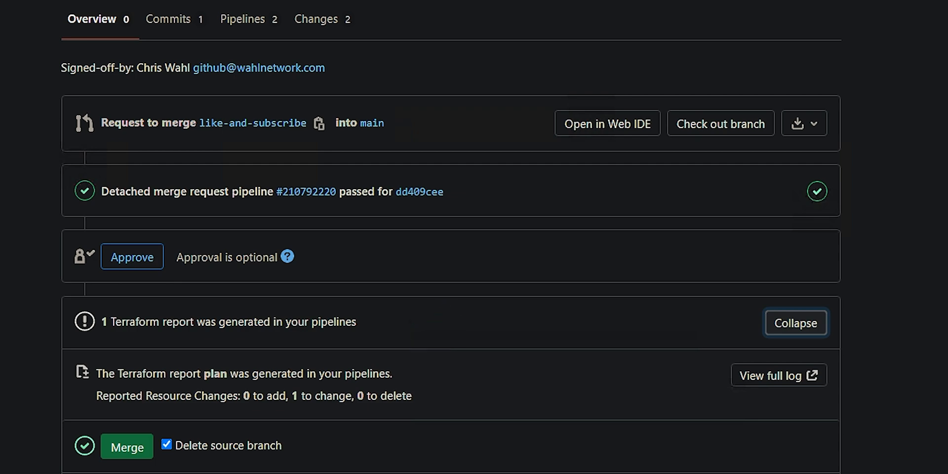
Step: Merge the budget change into main with the source branch deleted
scroll(down, 3)
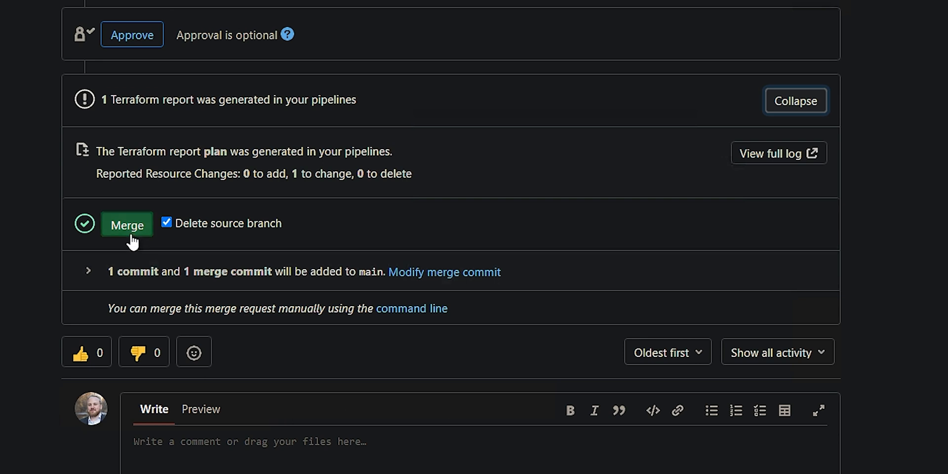
click(127, 225)
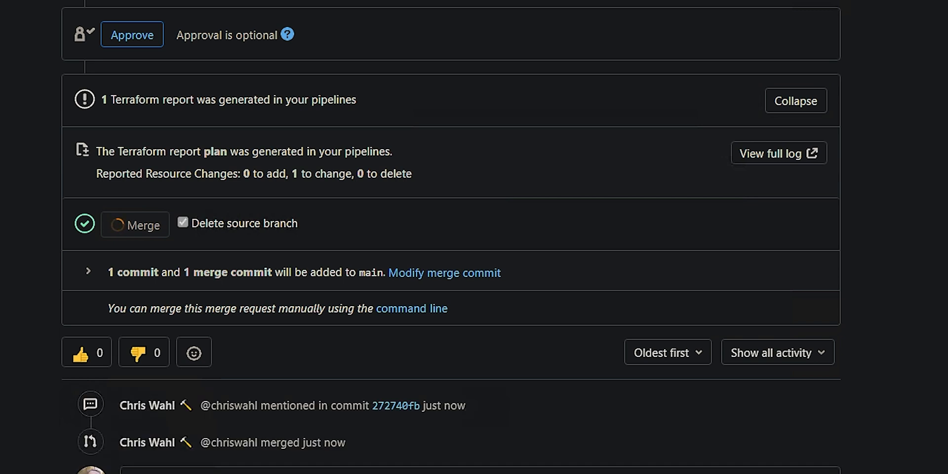
click(135, 223)
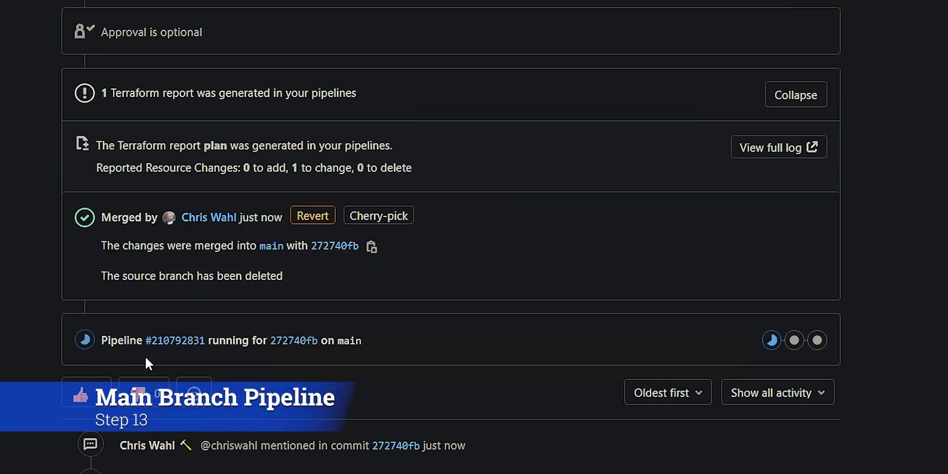
mouse_move(161, 361)
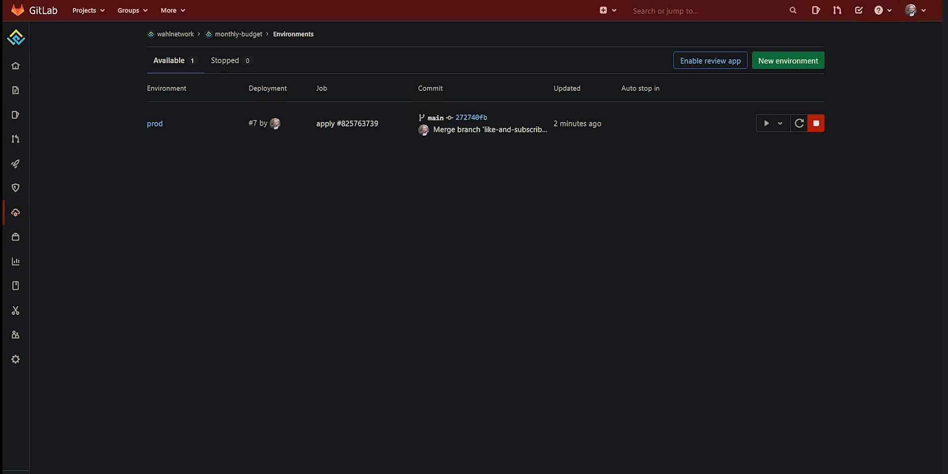
mouse_move(842, 124)
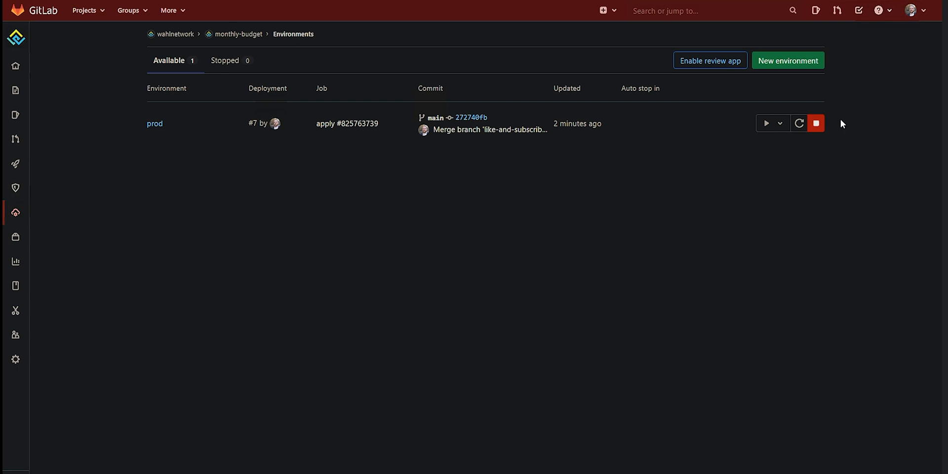
Step: Stop the prod environment and confirm with Stop environment
click(816, 123)
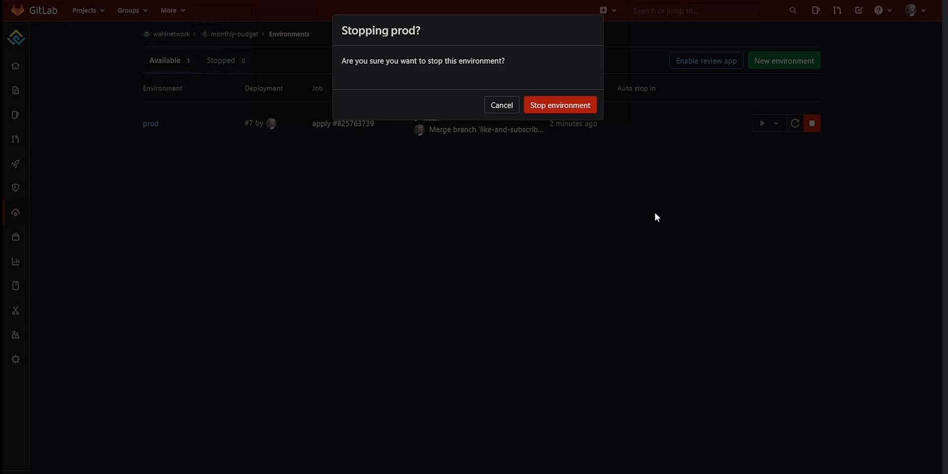
click(560, 104)
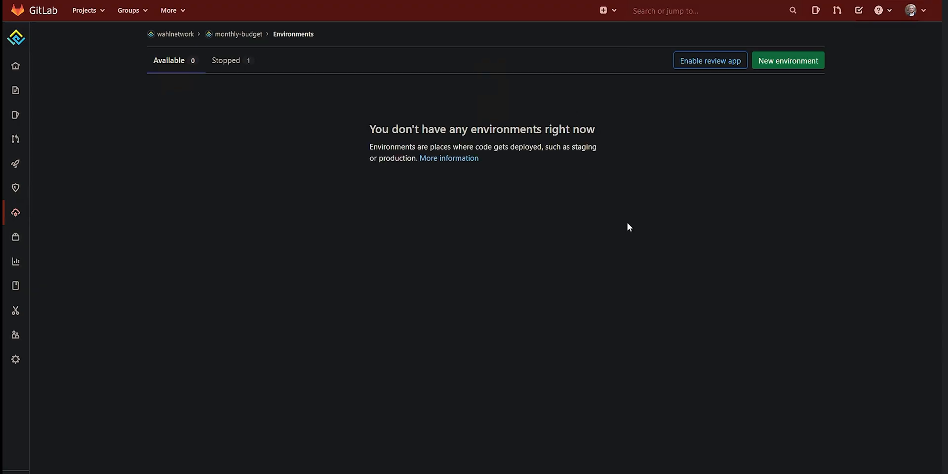
mouse_move(424, 236)
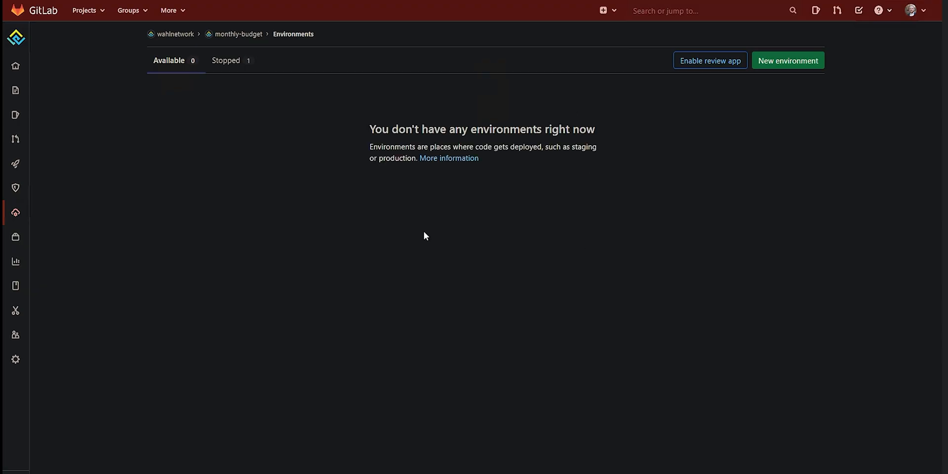
click(15, 164)
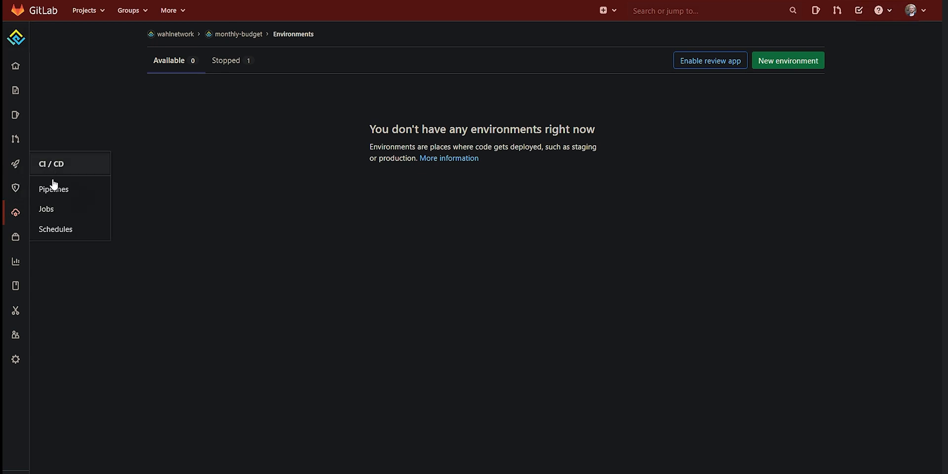
Step: Open pipeline #210792831's destroy job log showing the monthly budget destroyed
click(53, 188)
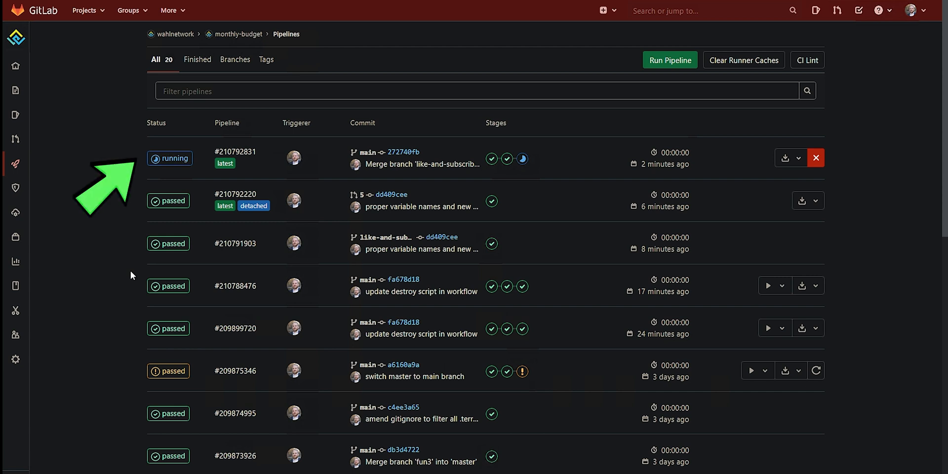
mouse_move(522, 158)
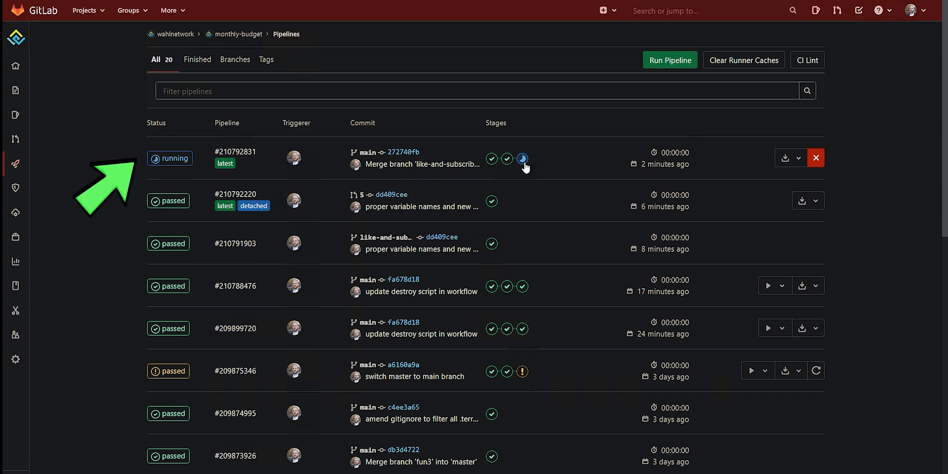
click(521, 159)
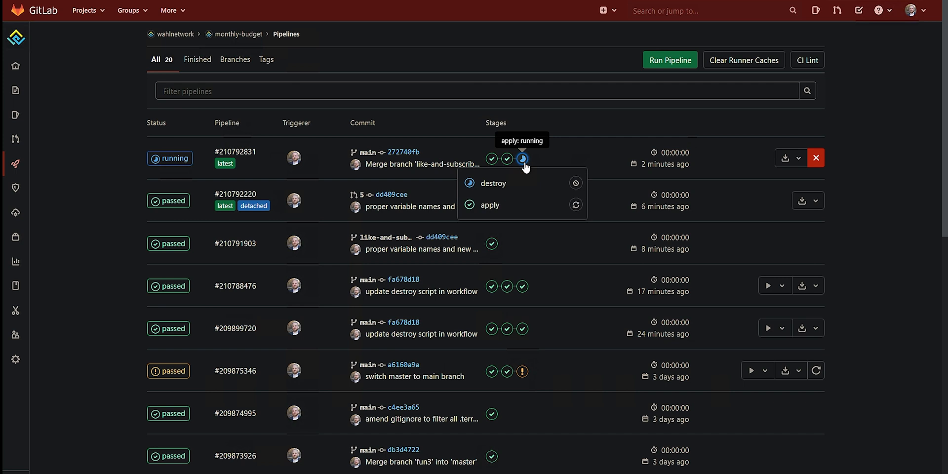
mouse_move(483, 187)
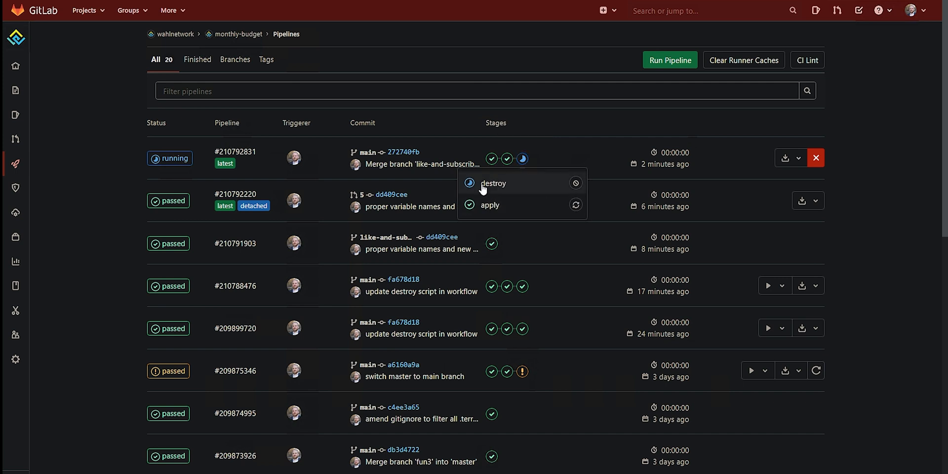
click(494, 183)
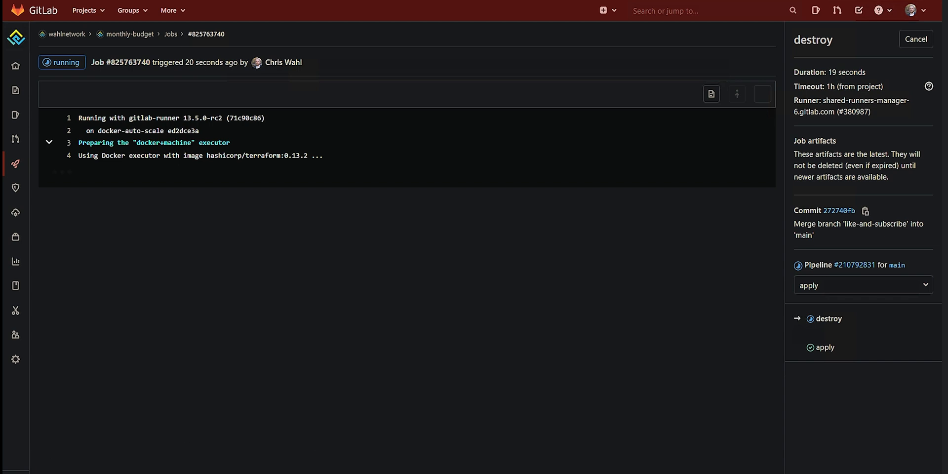
scroll(down, 3)
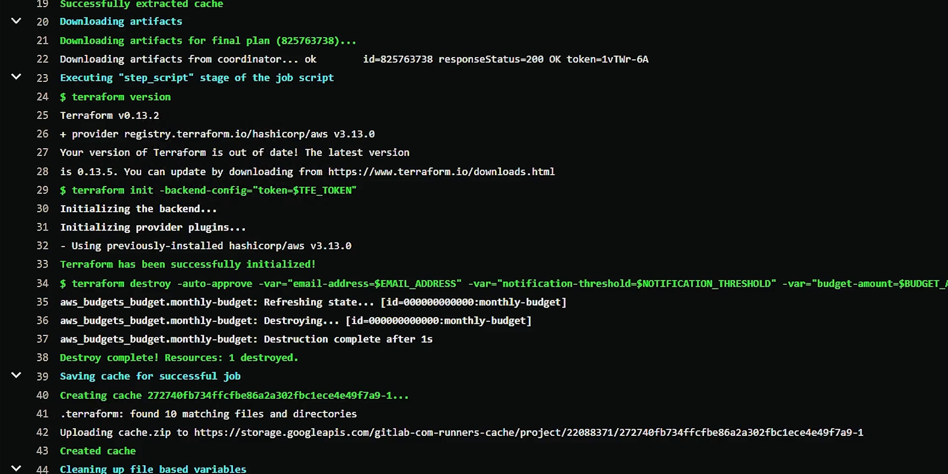